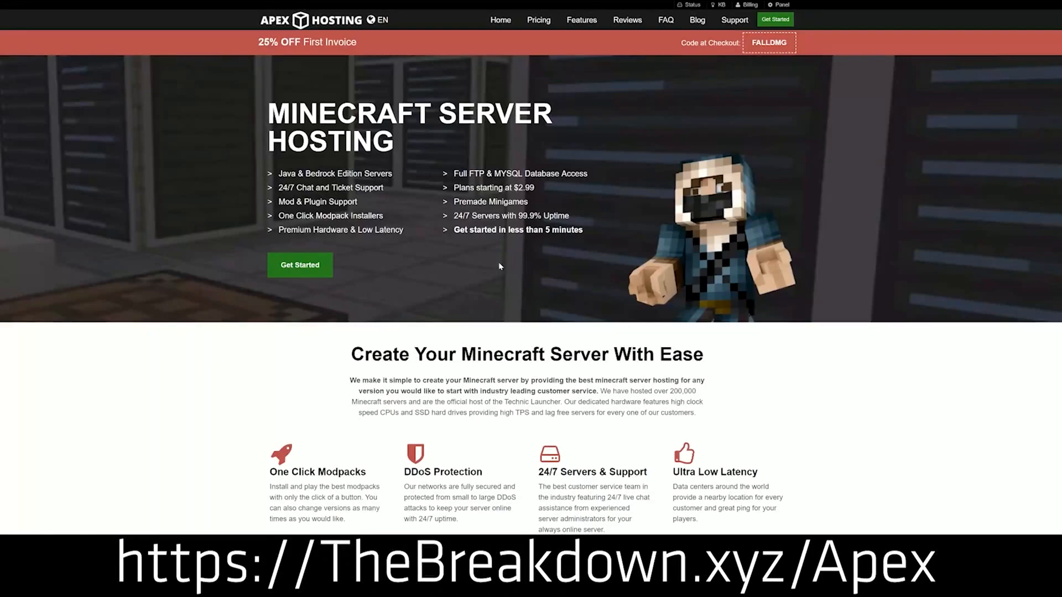
mouse_move(303, 83)
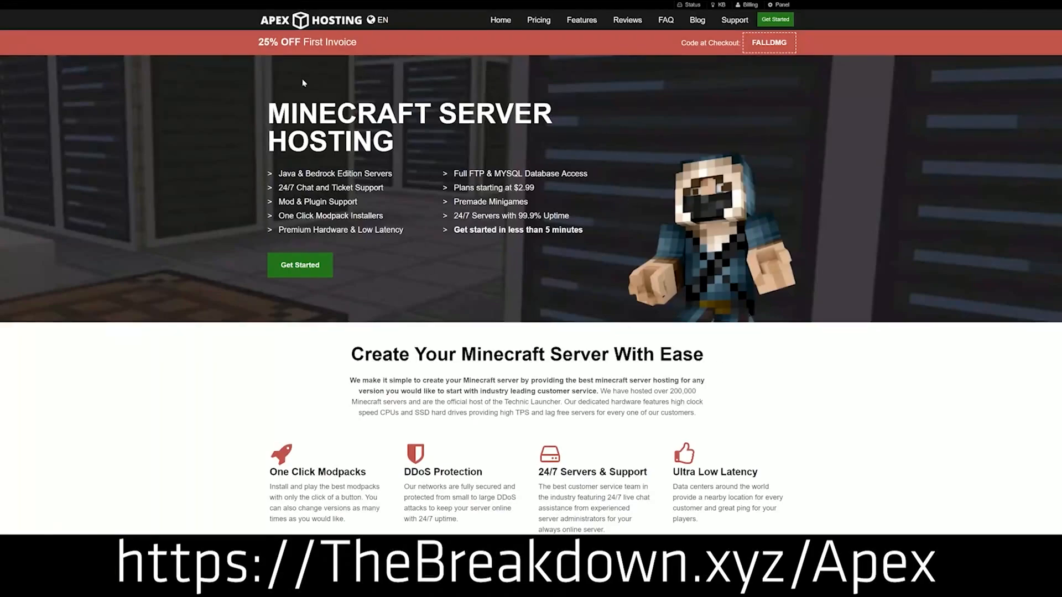
mouse_move(283, 253)
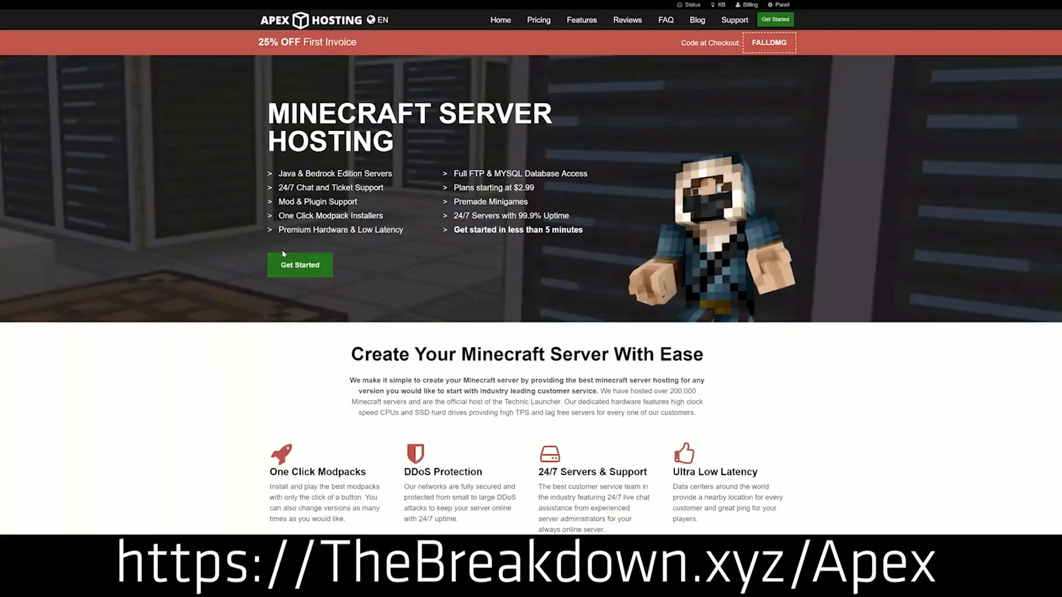
Step: Search The Skindex for 'Knight' to list matching knight skins
scroll(down, 3)
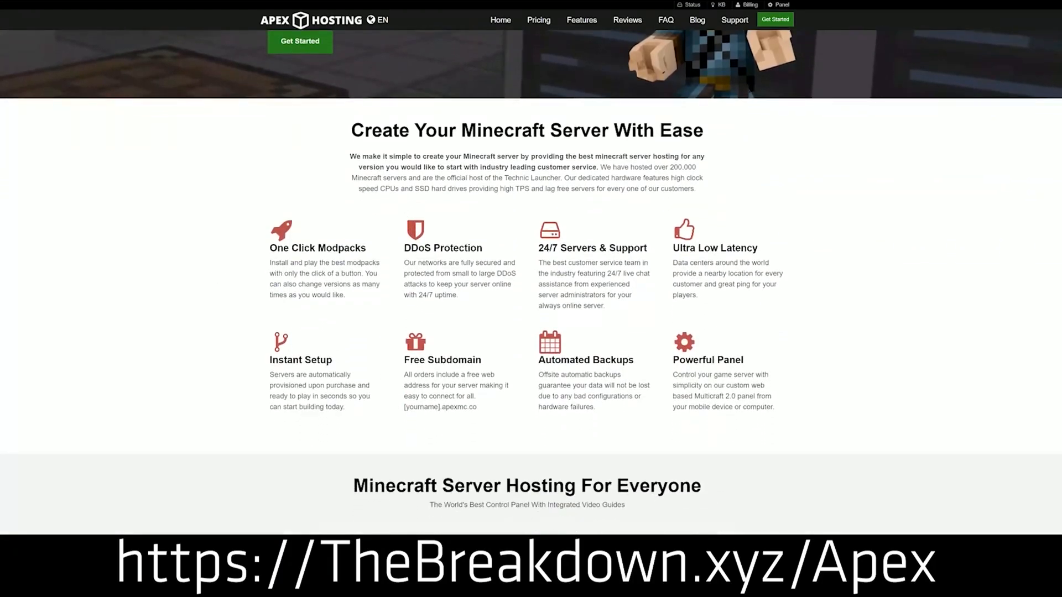
double_click(443, 247)
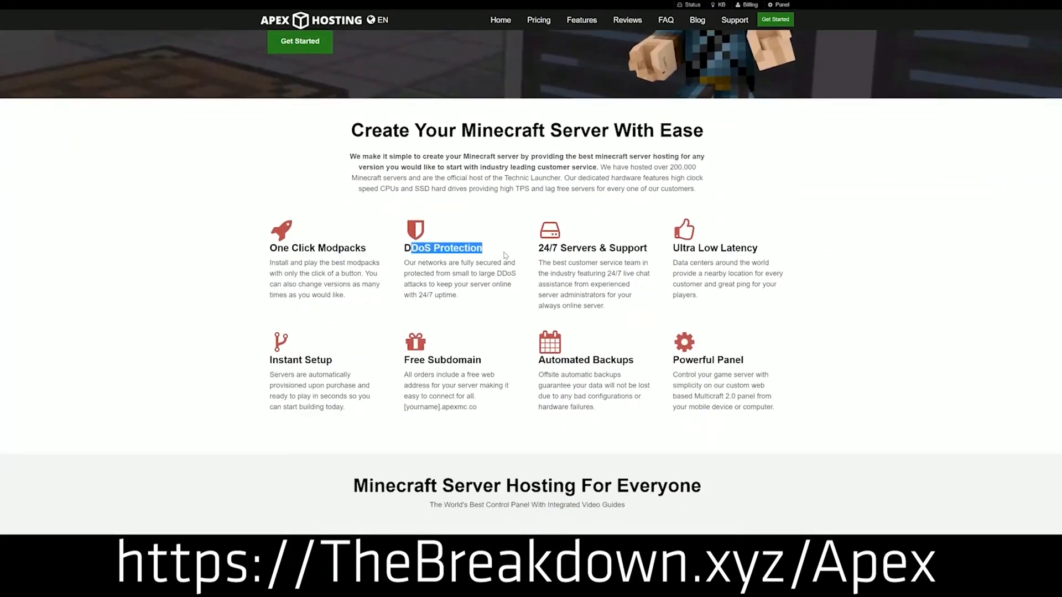
double_click(590, 247)
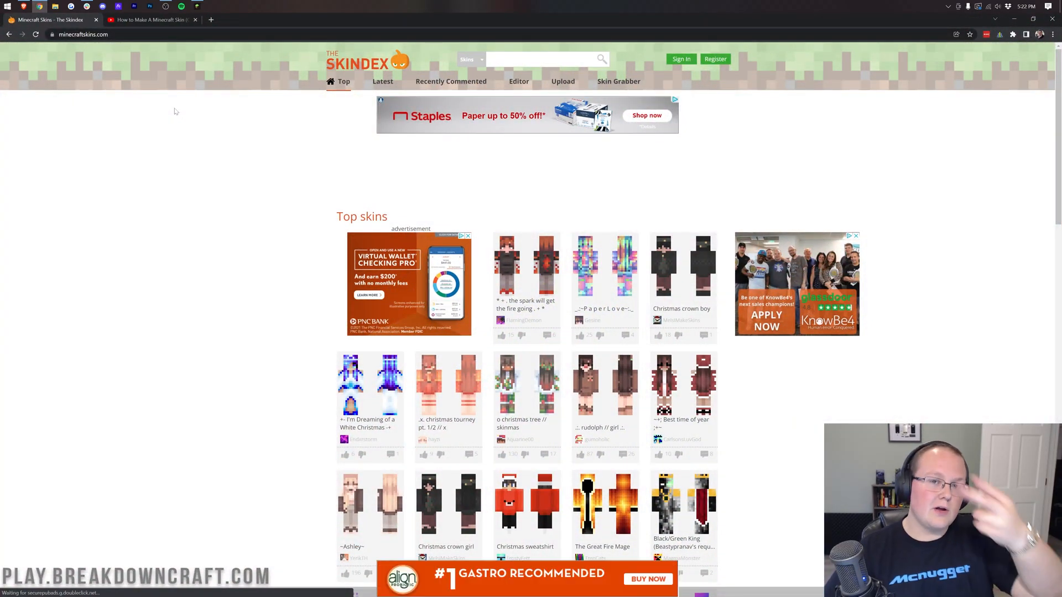
mouse_move(261, 174)
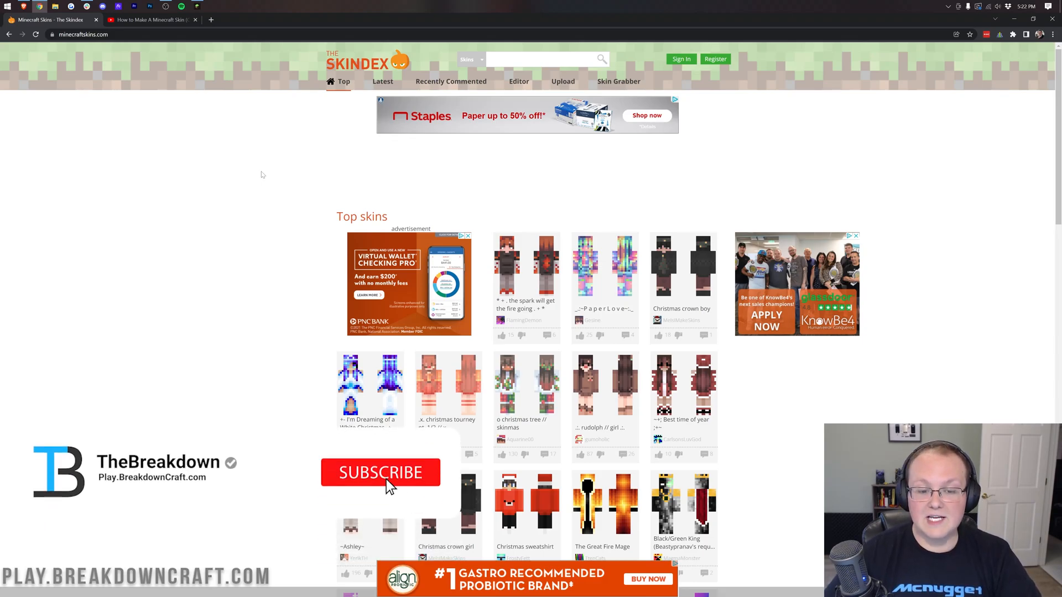
click(380, 472)
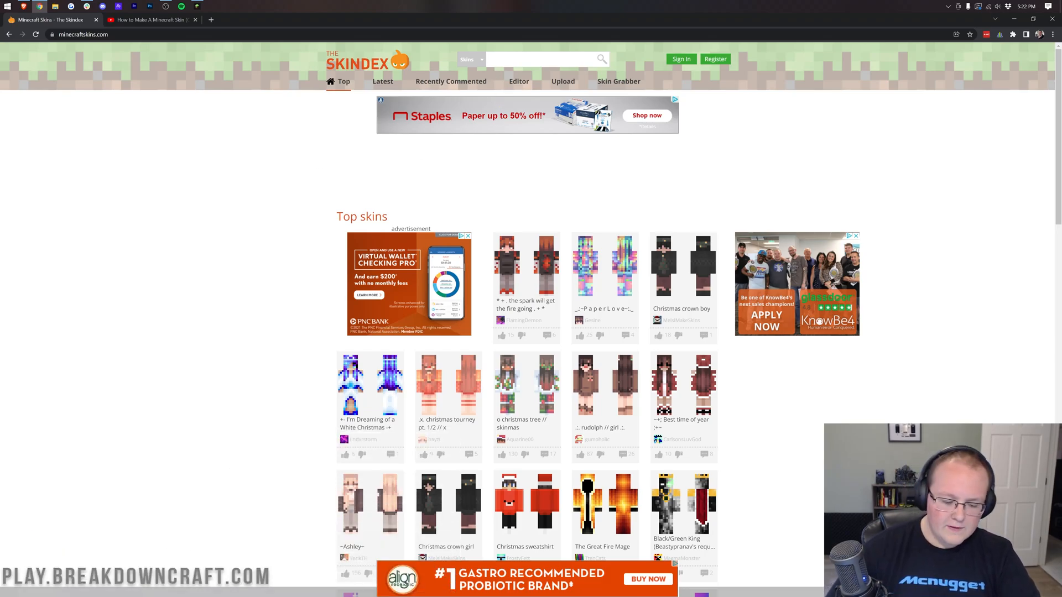
text(Knight)
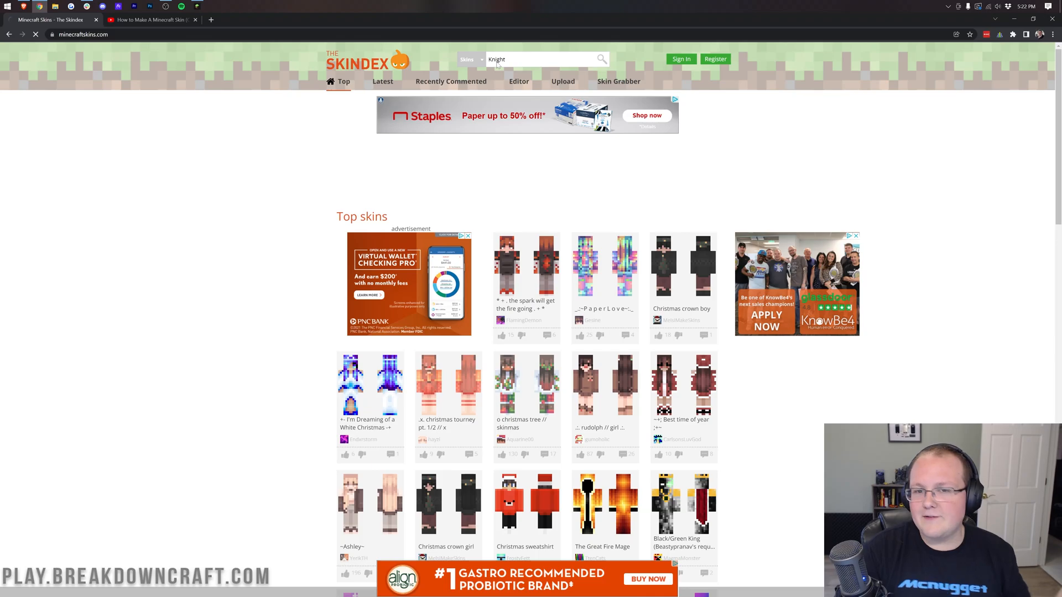
key(Return)
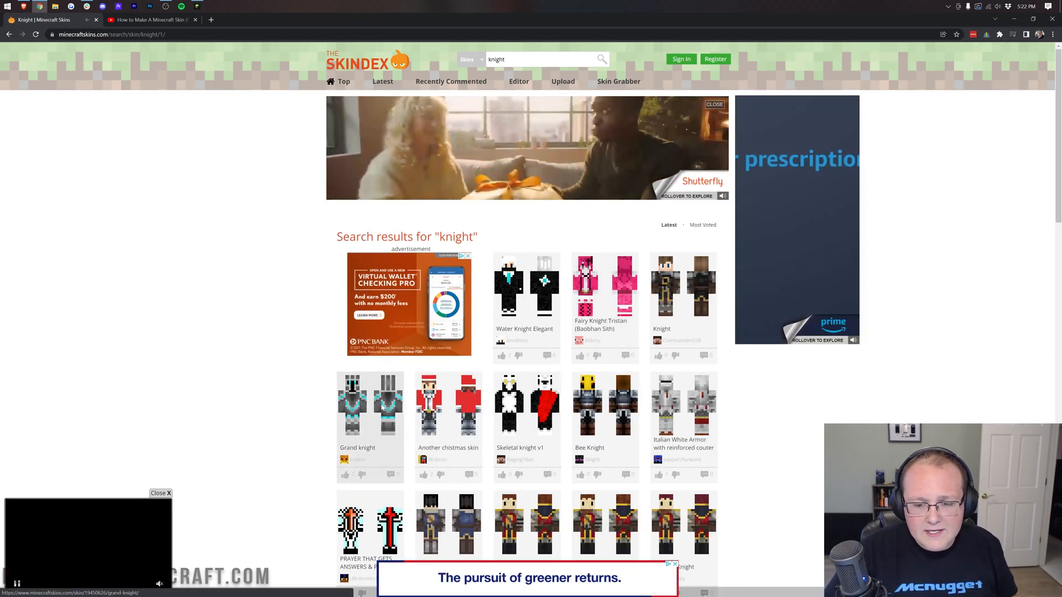
Step: Download the Grand knight skin image from its Skindex page
click(369, 404)
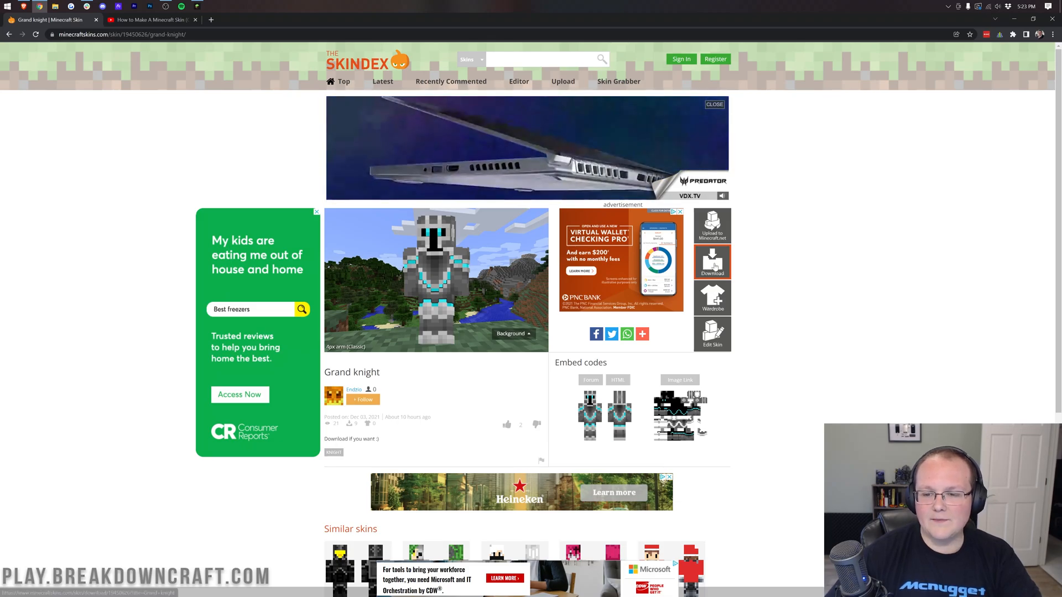
click(711, 264)
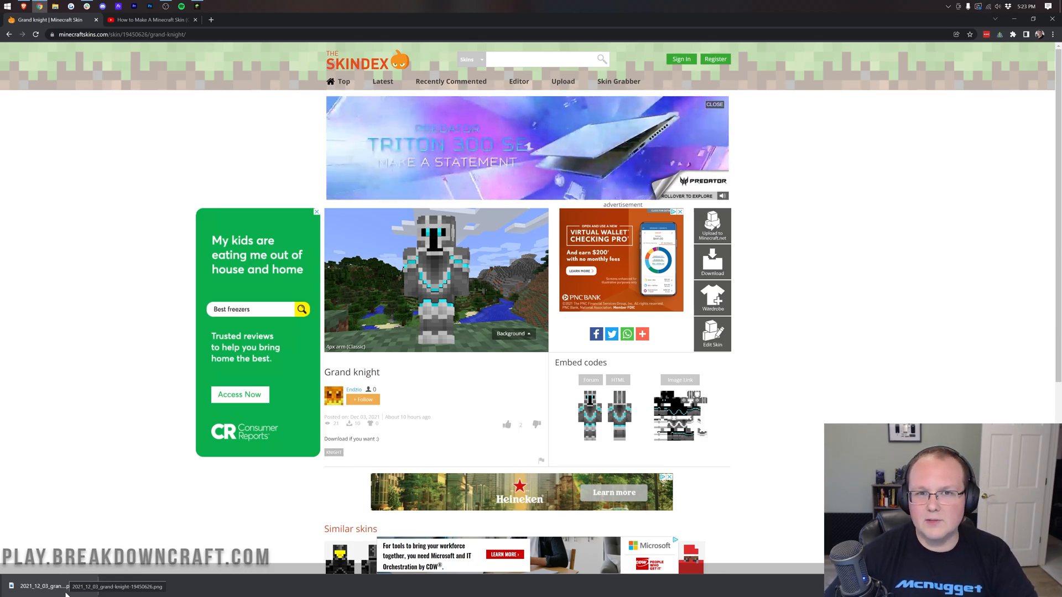
mouse_move(80, 405)
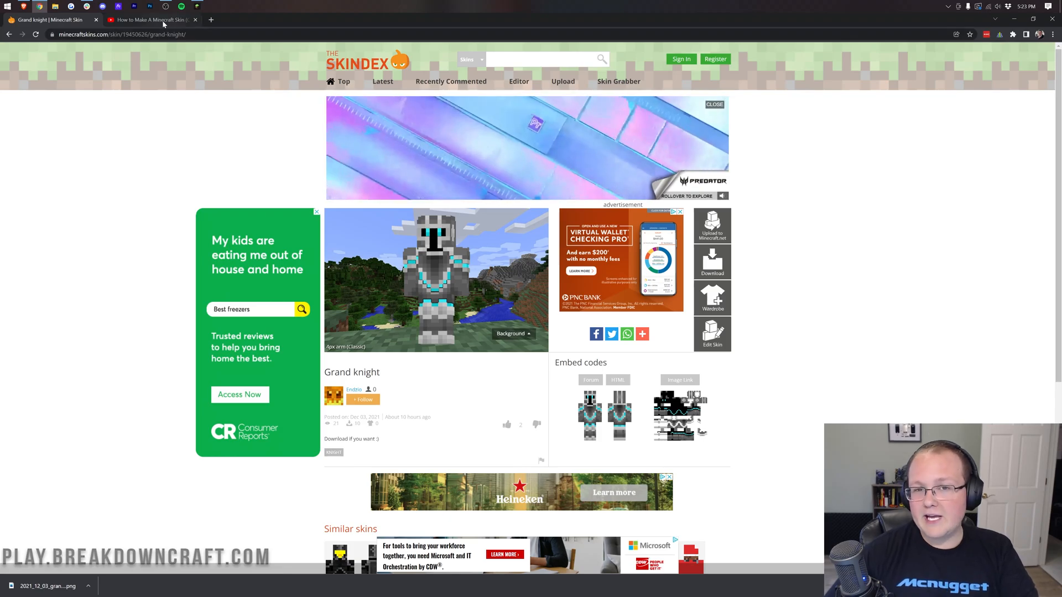
click(152, 20)
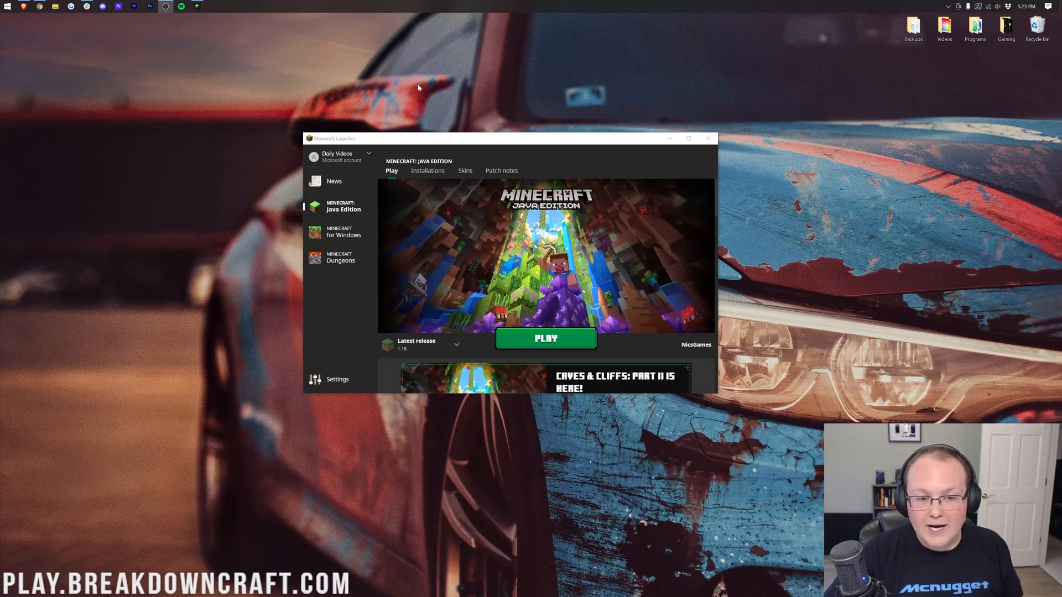
mouse_move(516, 149)
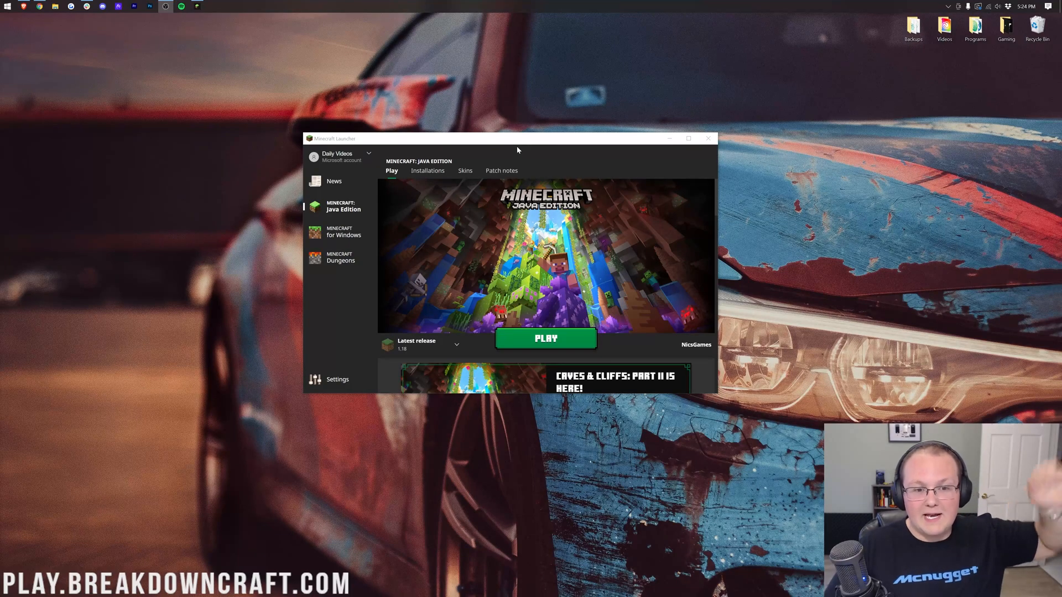
mouse_move(698, 144)
text(mine)
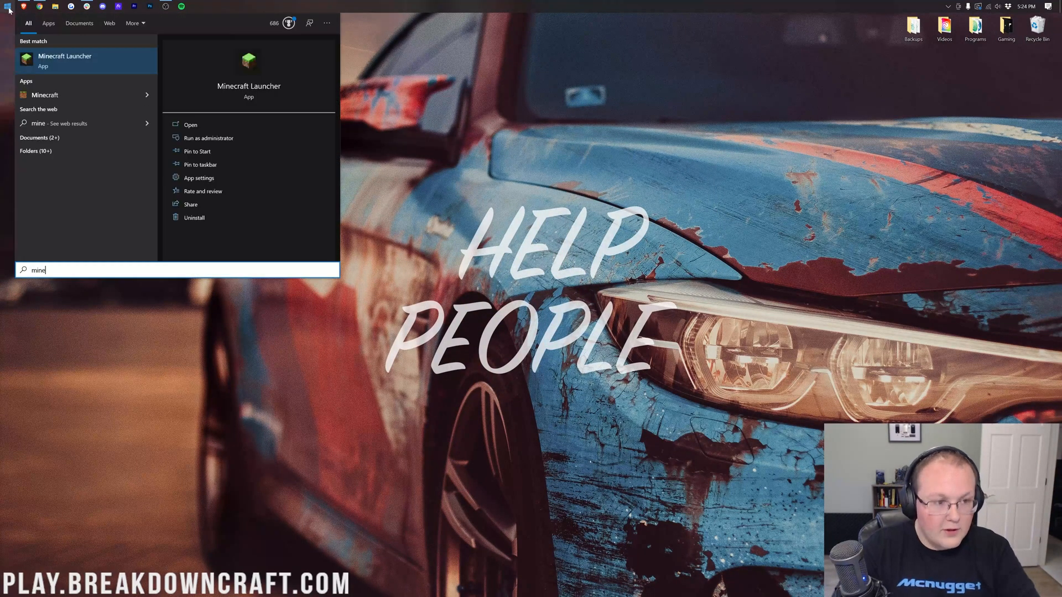
click(189, 125)
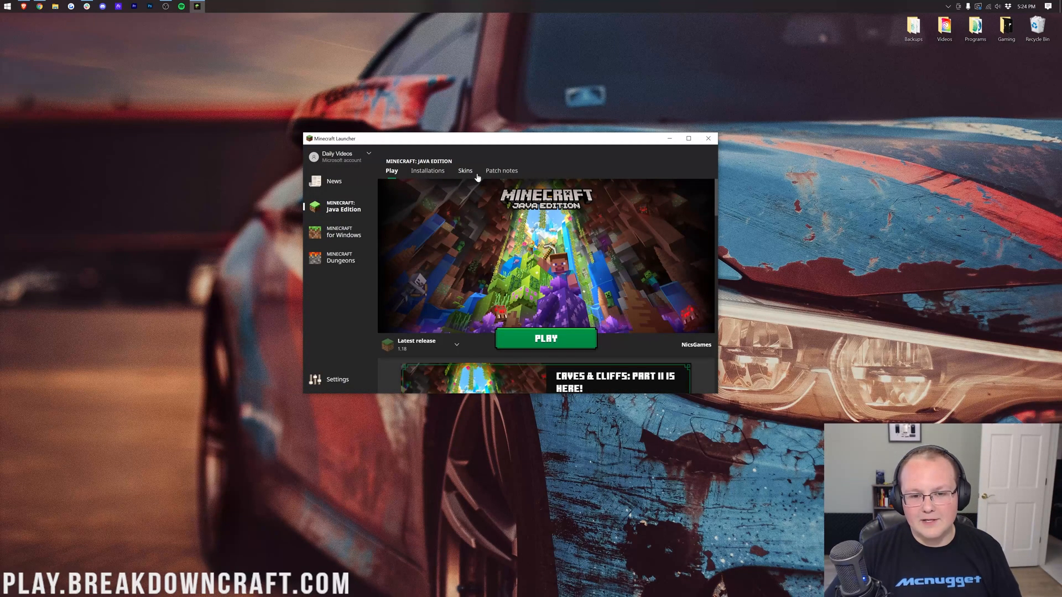
mouse_move(368, 209)
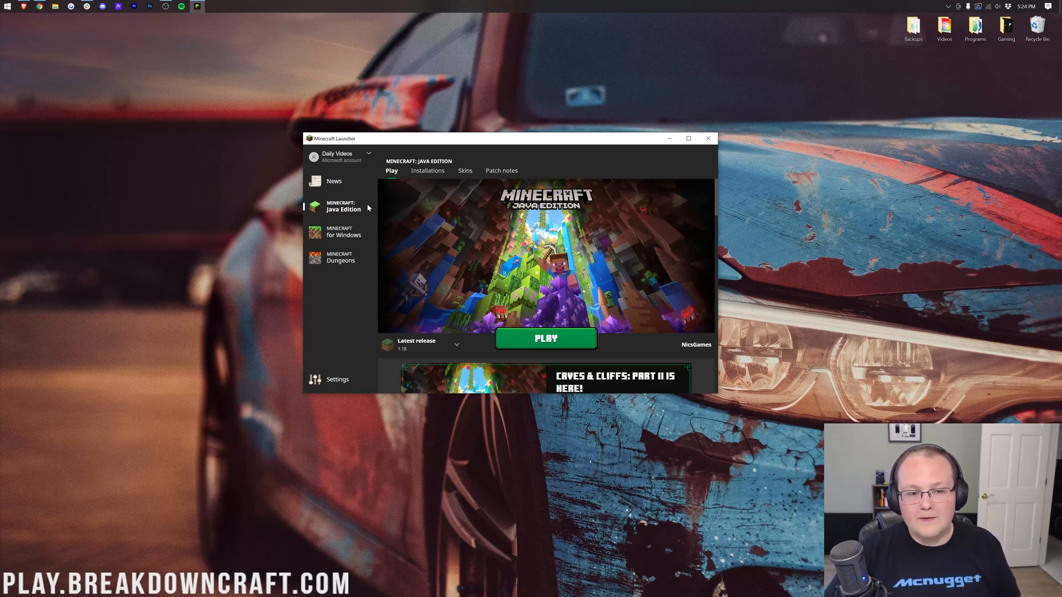
Step: Show the Java Edition Skins page with the current skin and library
click(464, 170)
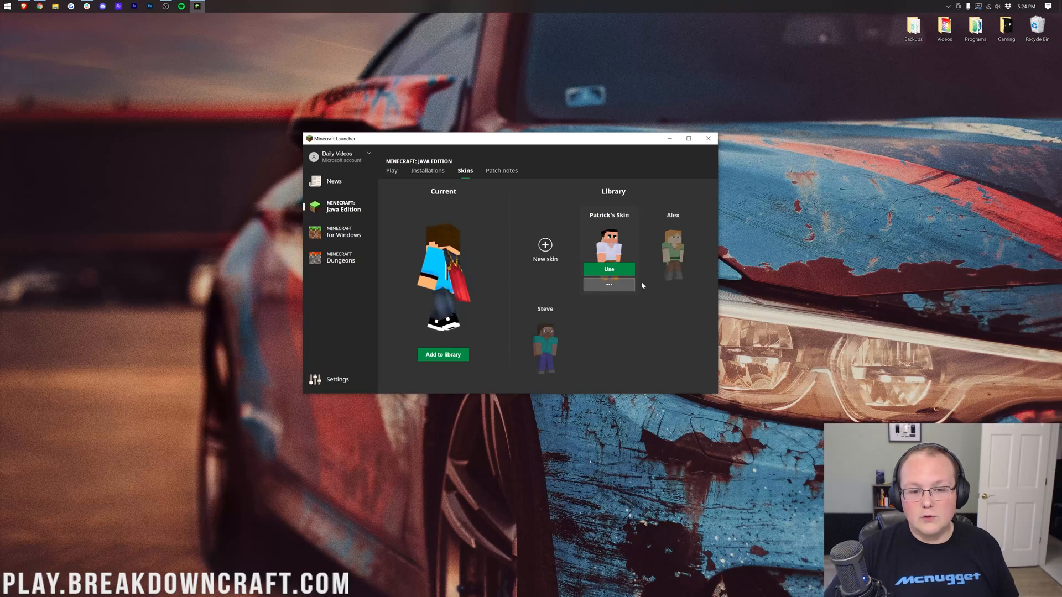
click(608, 269)
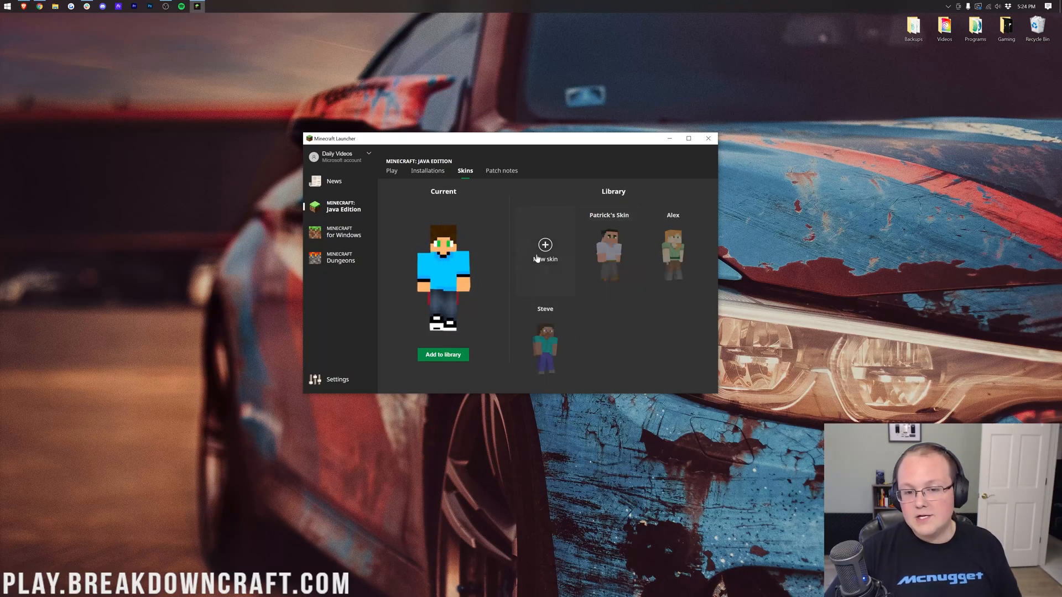
Step: Create a new skin named 'Knight' using the Grand knight PNG from Downloads
click(545, 245)
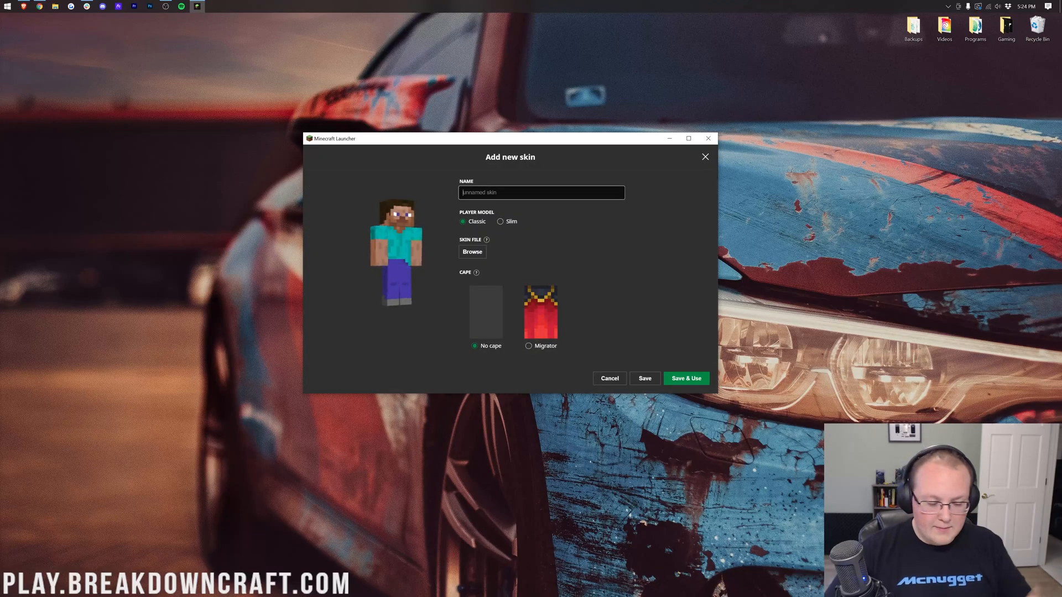
text(Knight)
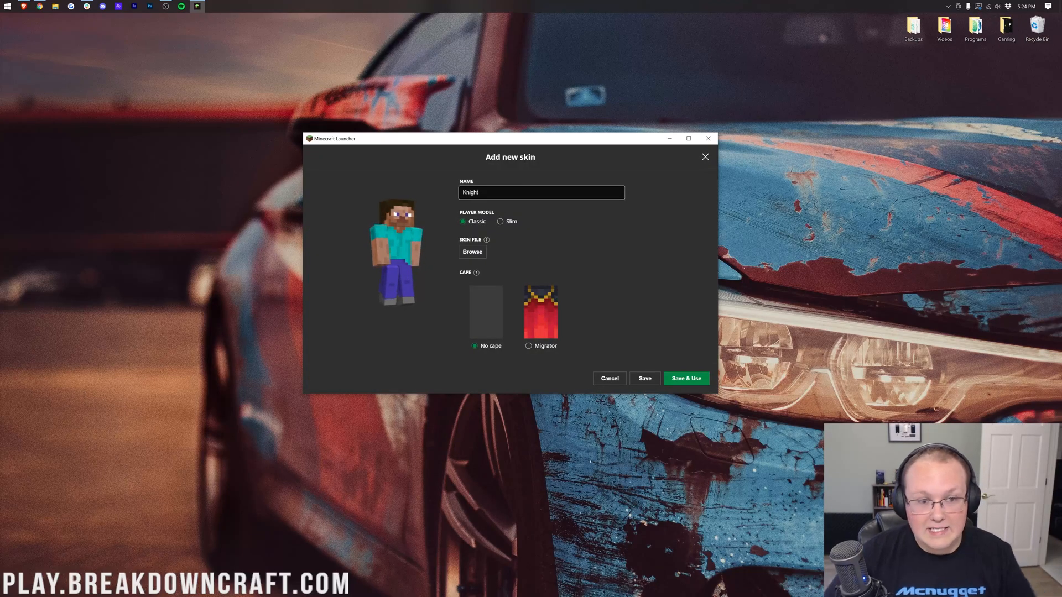
click(472, 251)
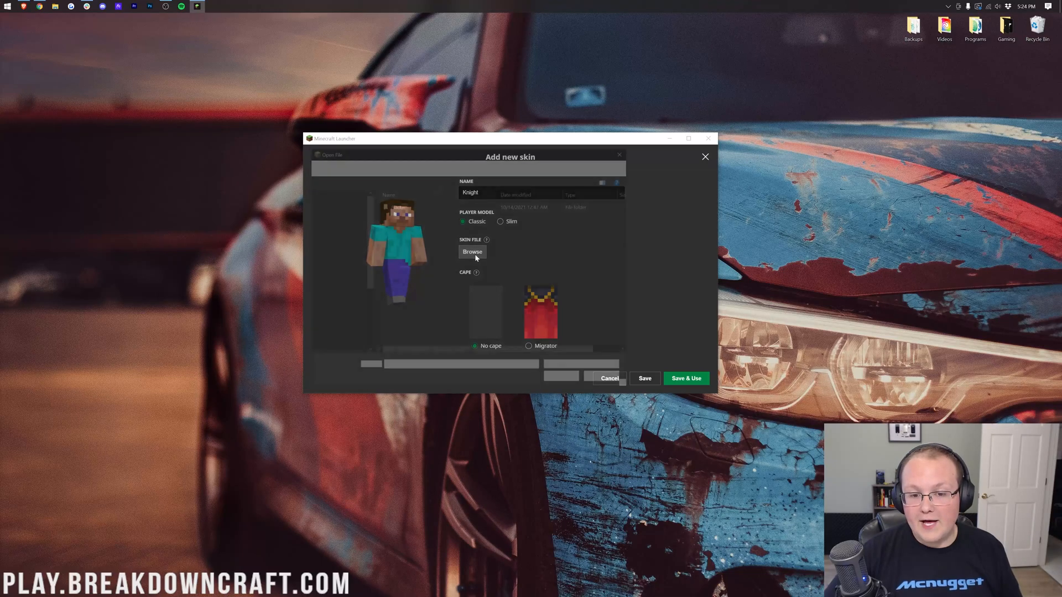
click(473, 251)
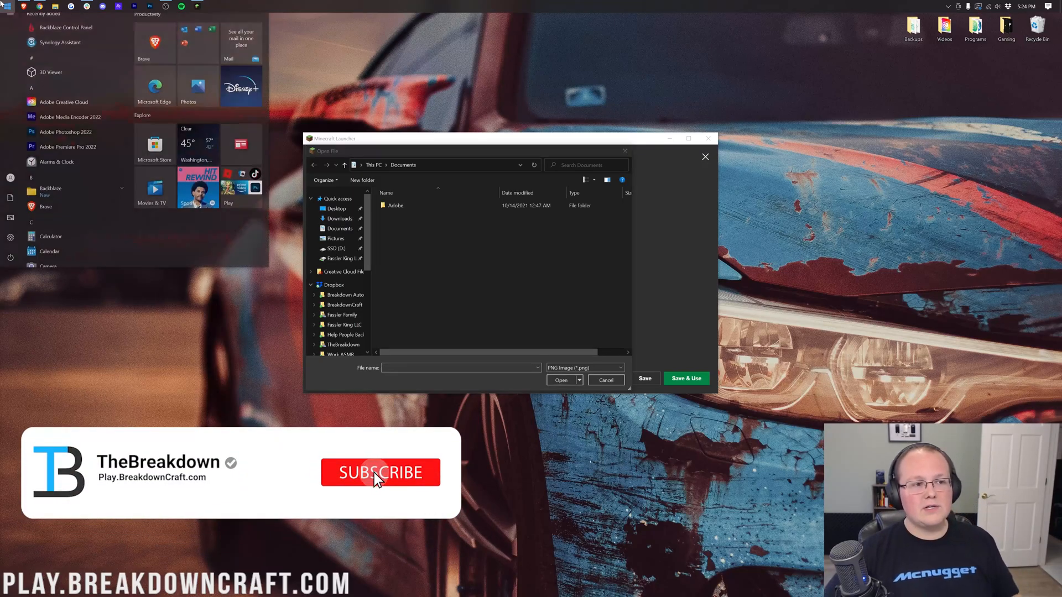
text(downloads)
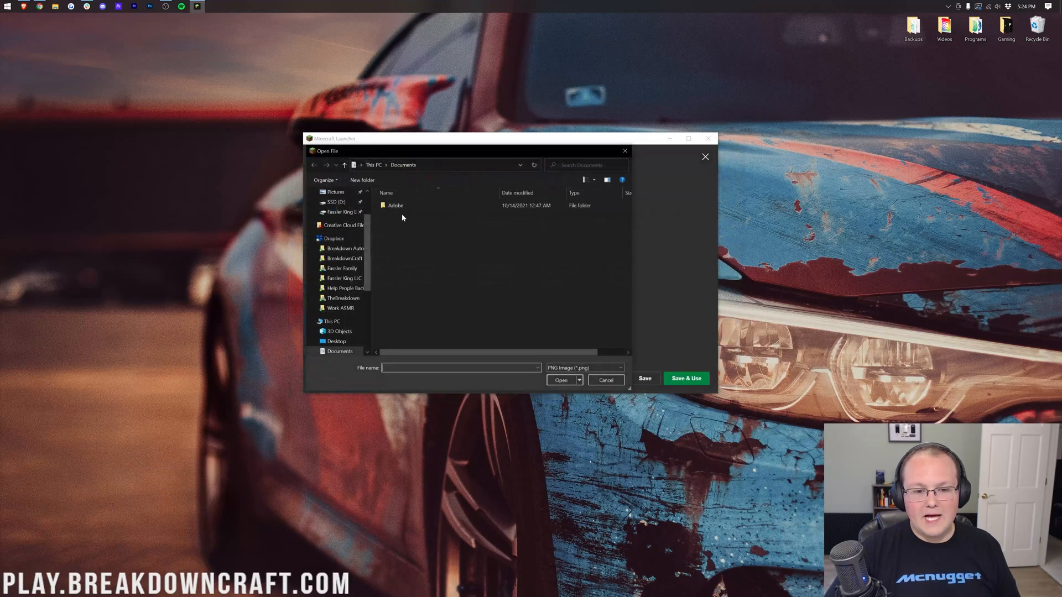
click(339, 218)
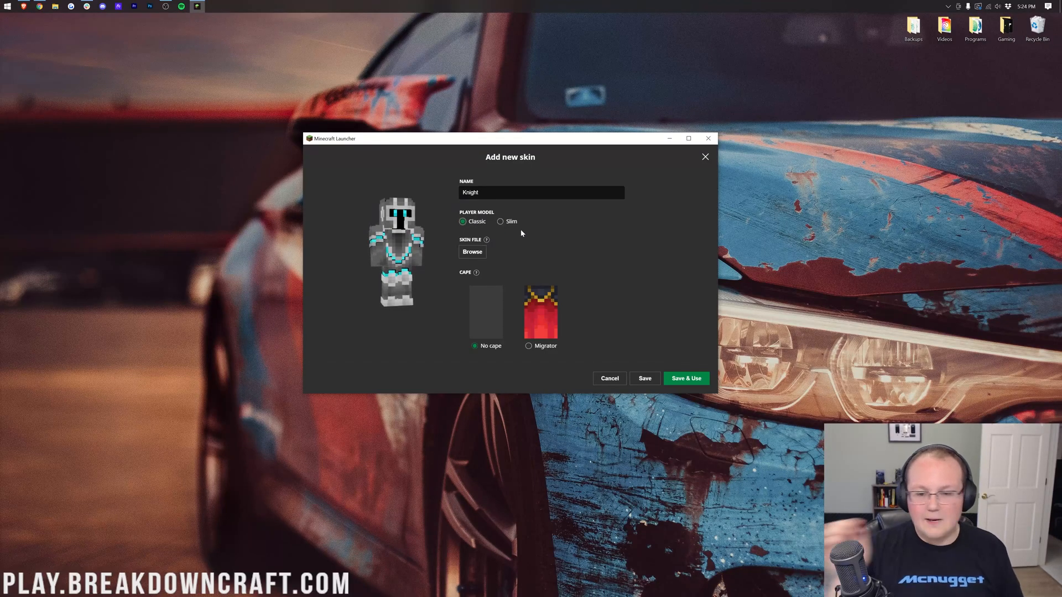
mouse_move(540, 261)
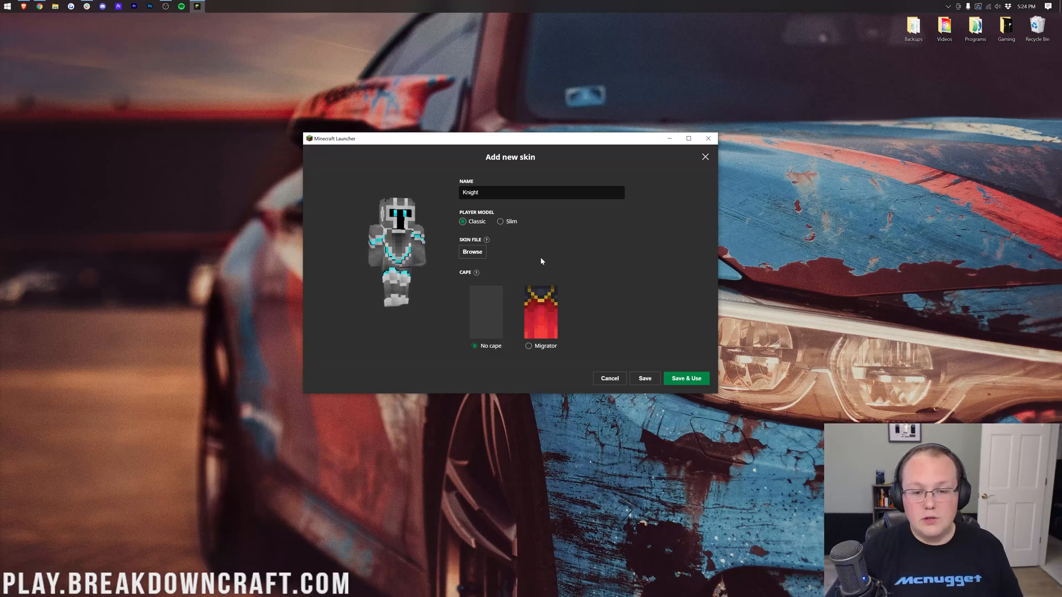
Step: Choose the Migrator cape for the new Knight skin
click(528, 345)
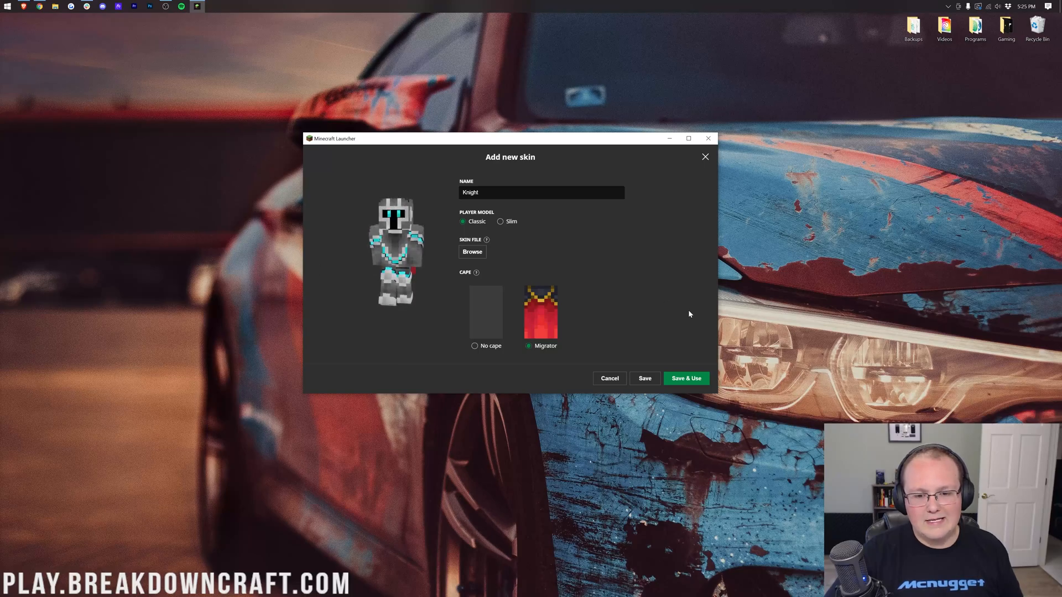
mouse_move(686, 378)
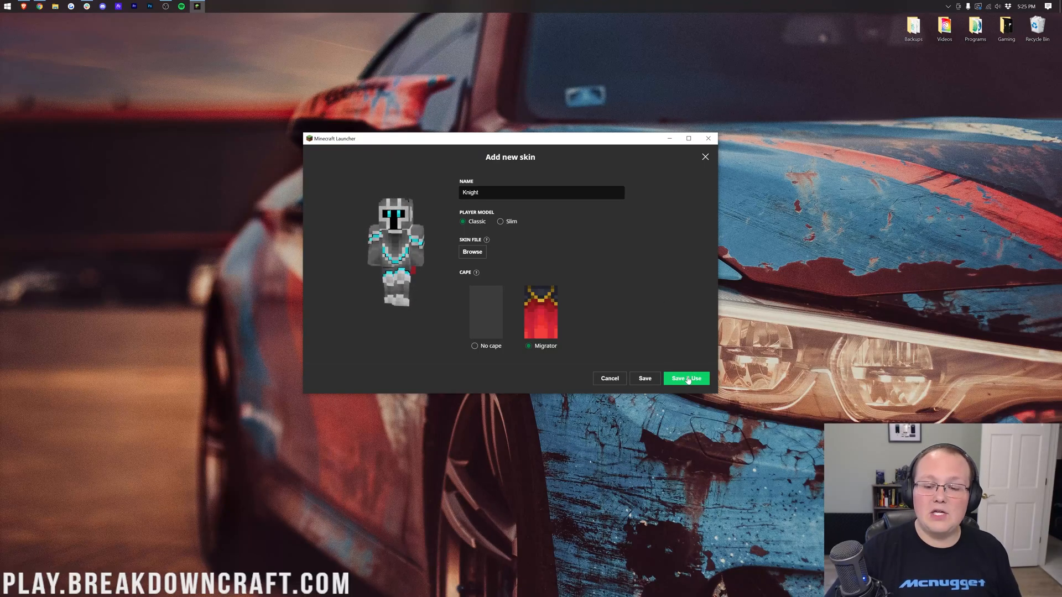
Step: Save and use Knight, then wear Patrick's Skin and finally Steve
click(686, 378)
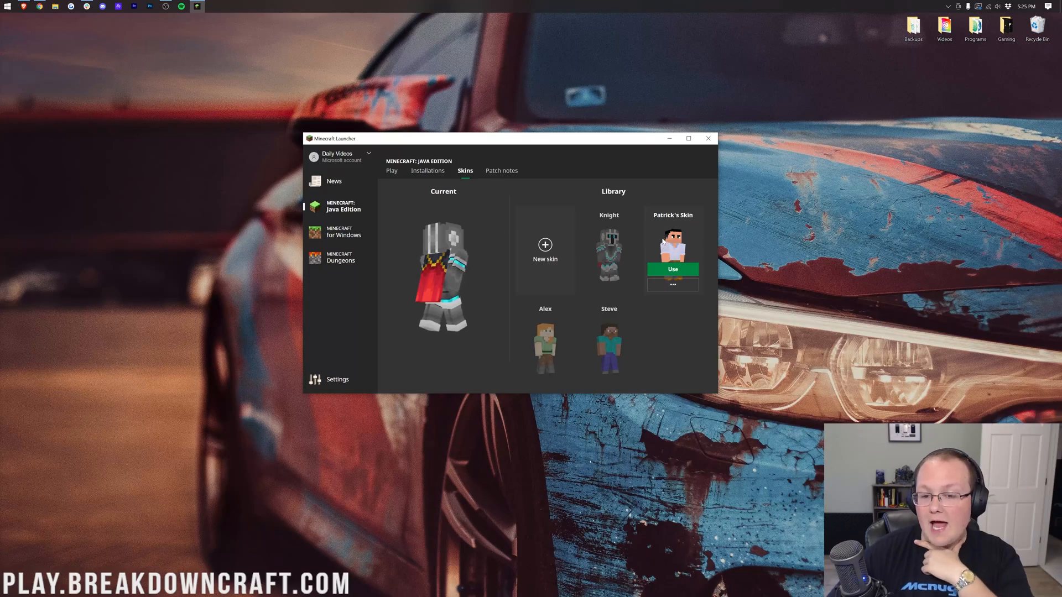
click(671, 268)
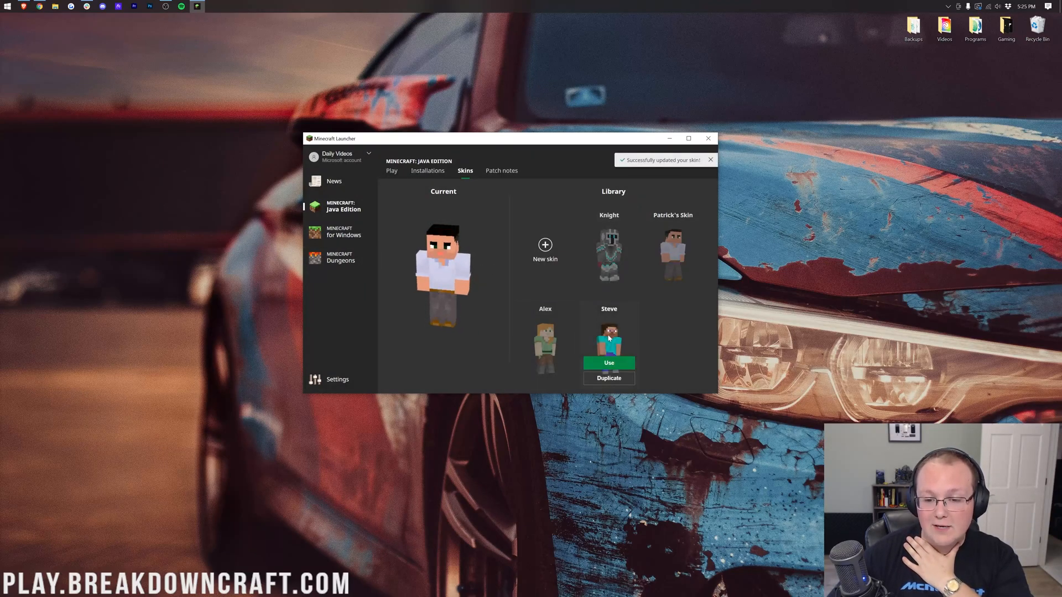
click(607, 362)
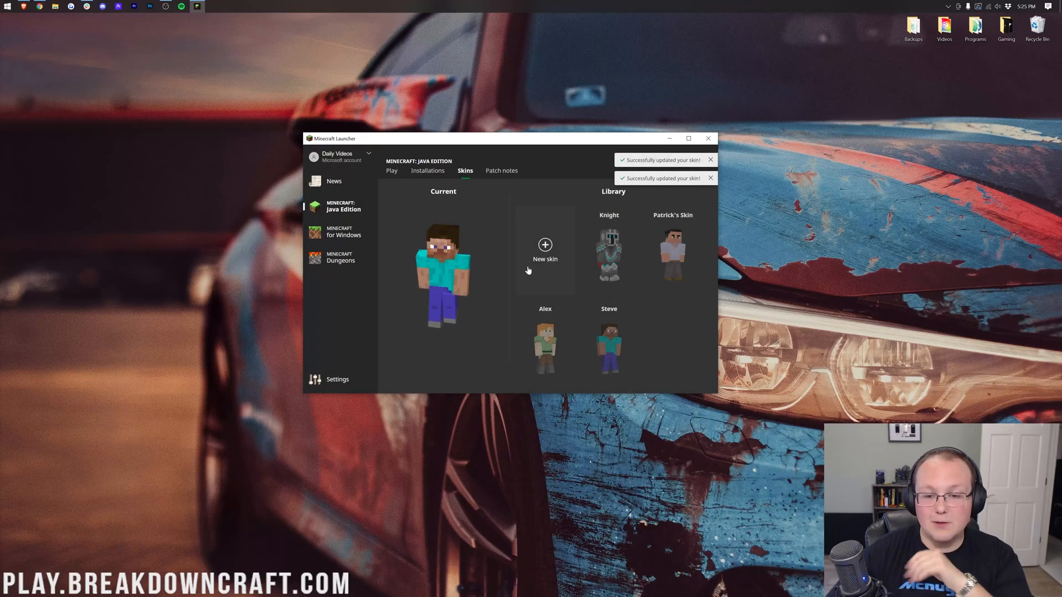
Step: Create and save a new skin named 'Nic's Skin' with the blue hoodie image
click(710, 178)
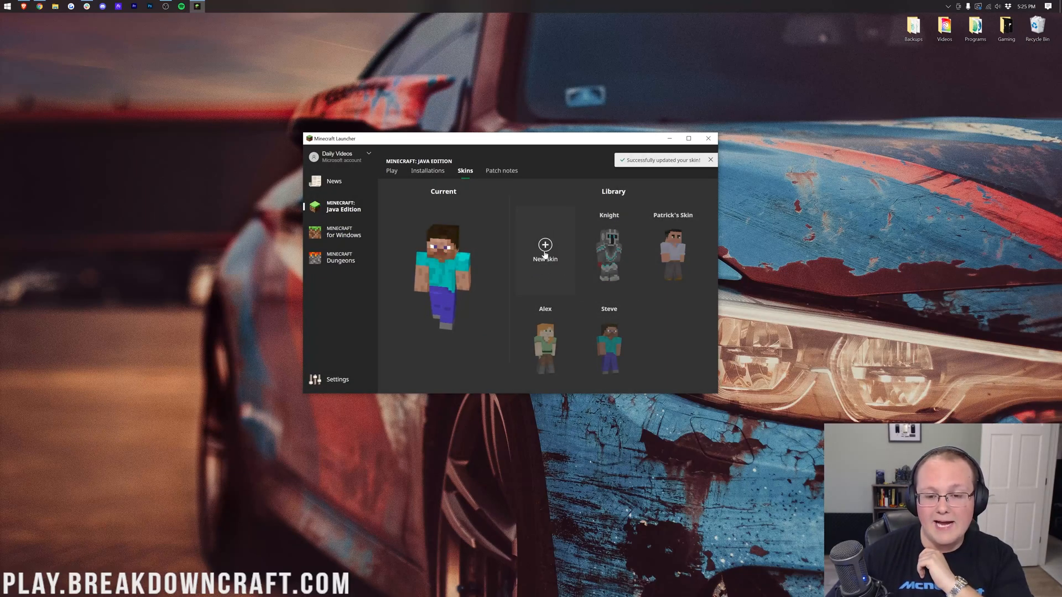
click(544, 245)
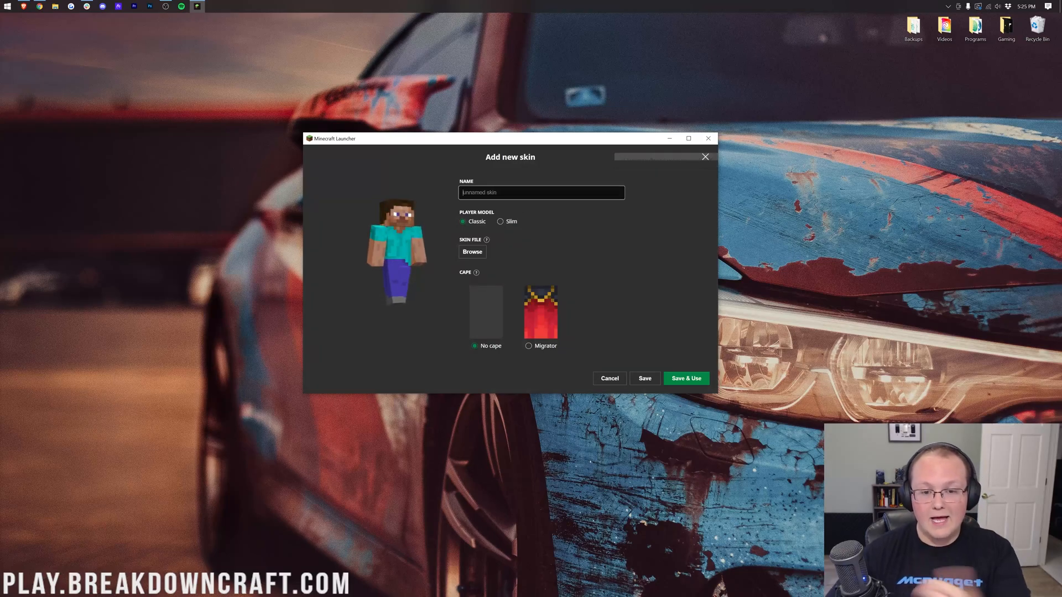
text(Nic'S Sk)
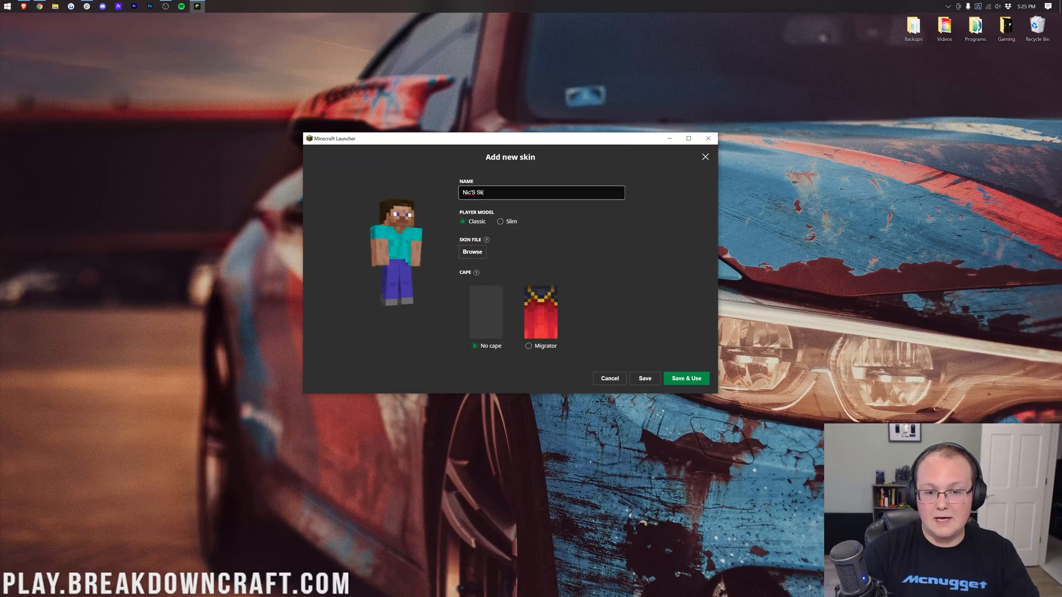
text(in)
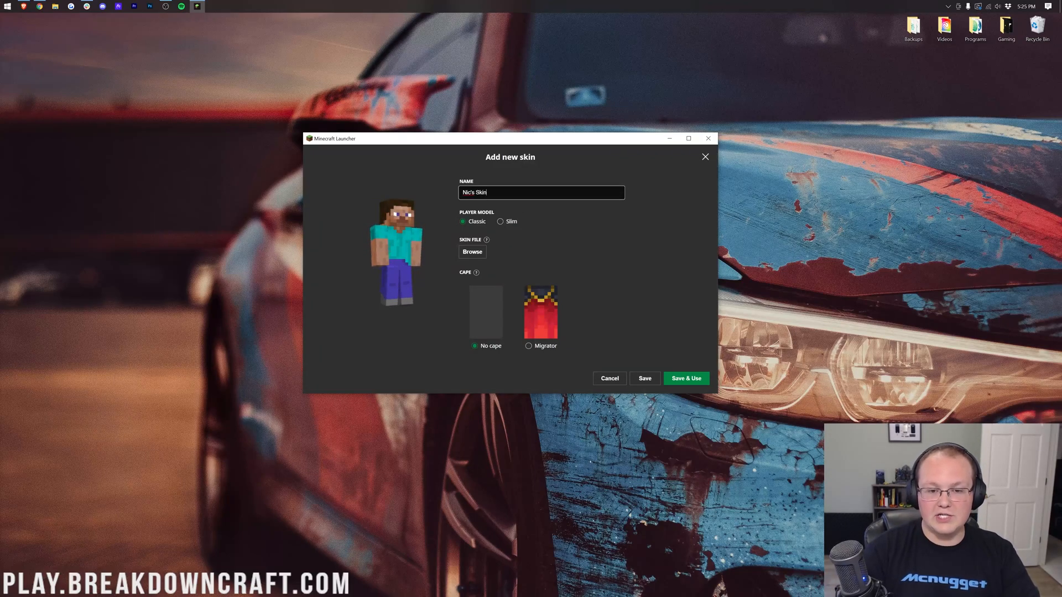
click(472, 252)
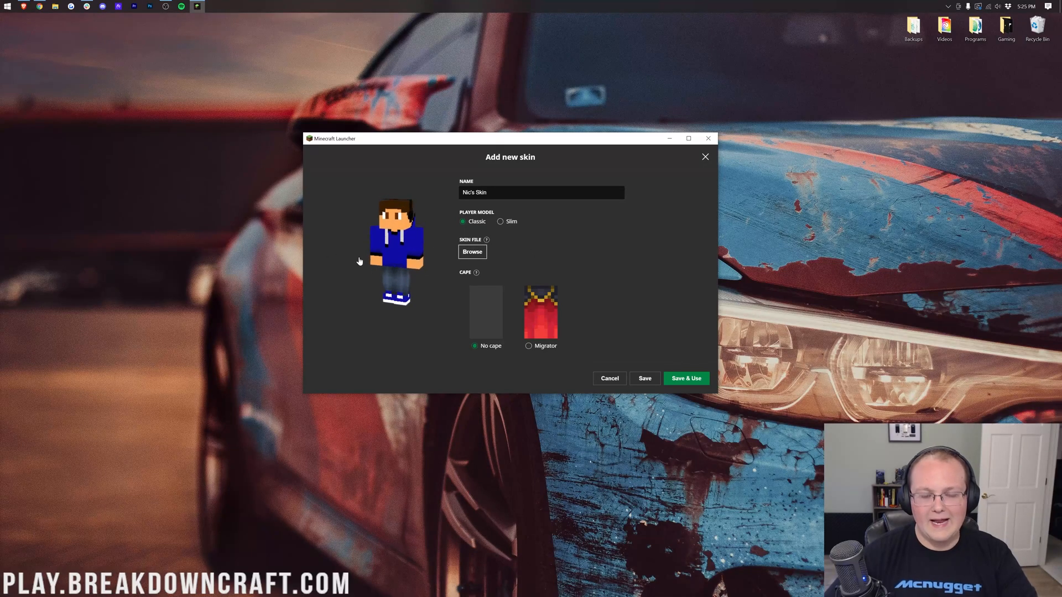
click(529, 346)
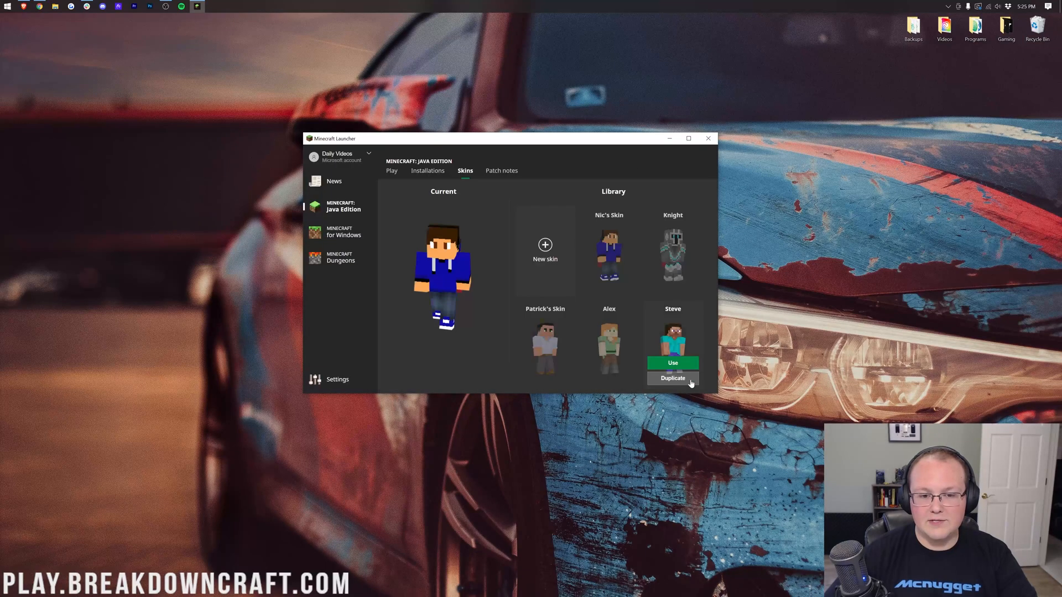
Step: Switch the worn skin to Knight
click(673, 363)
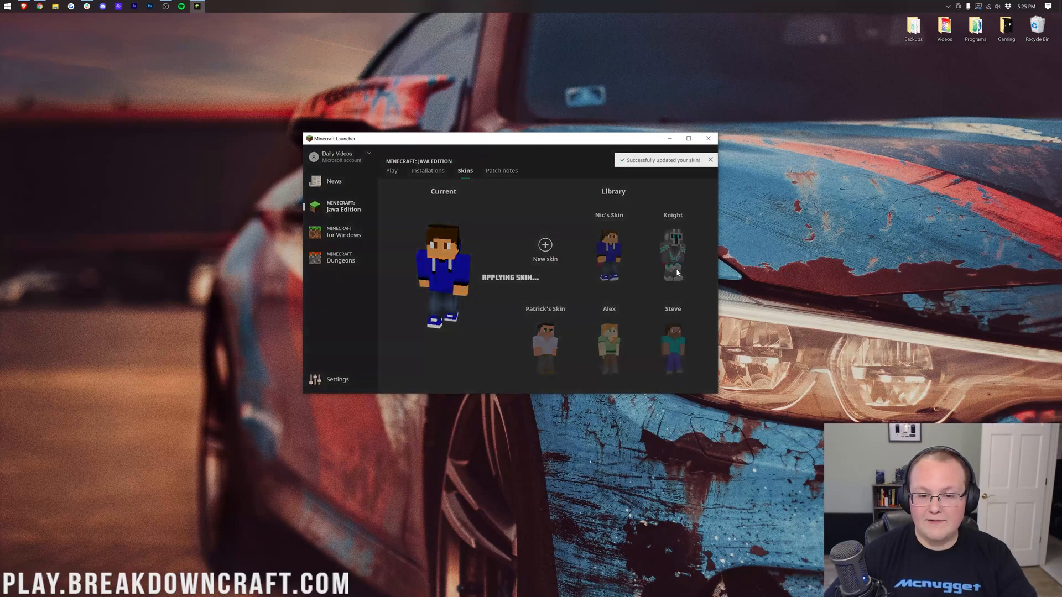
click(672, 256)
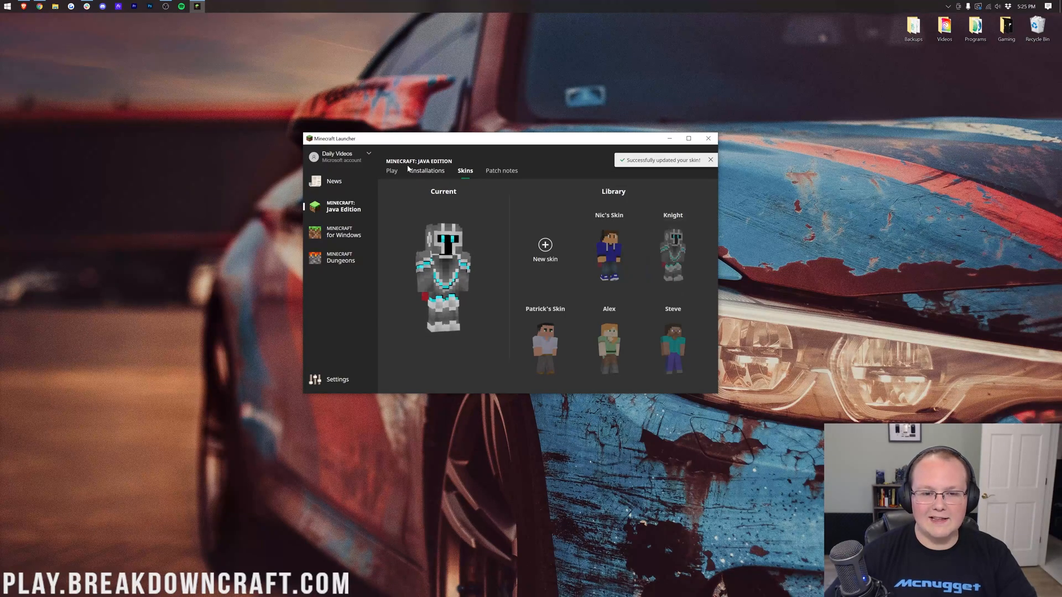
Step: Launch Minecraft Java Edition from the Play page
click(392, 170)
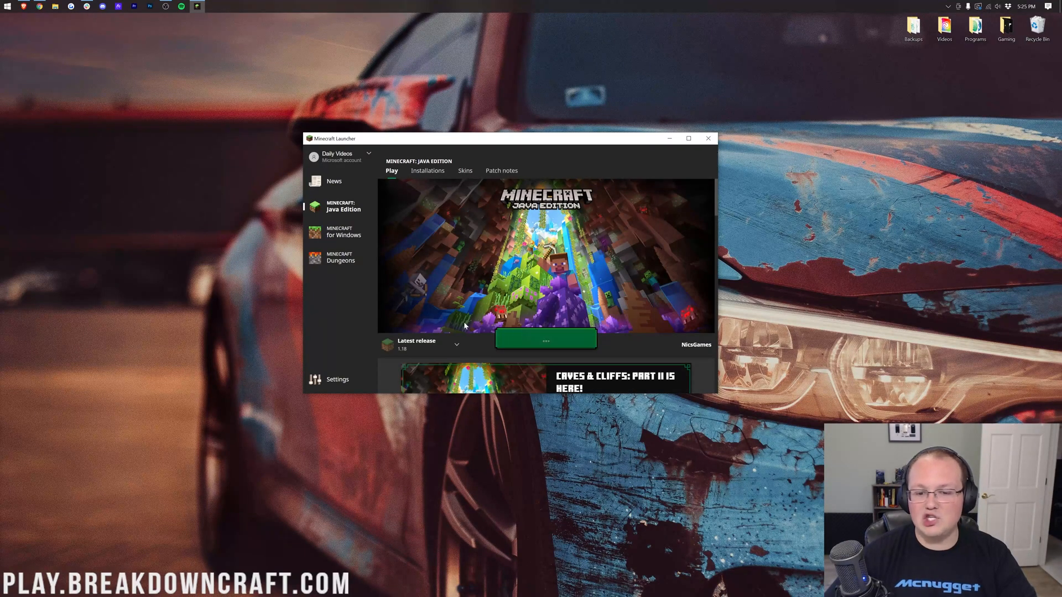
click(545, 338)
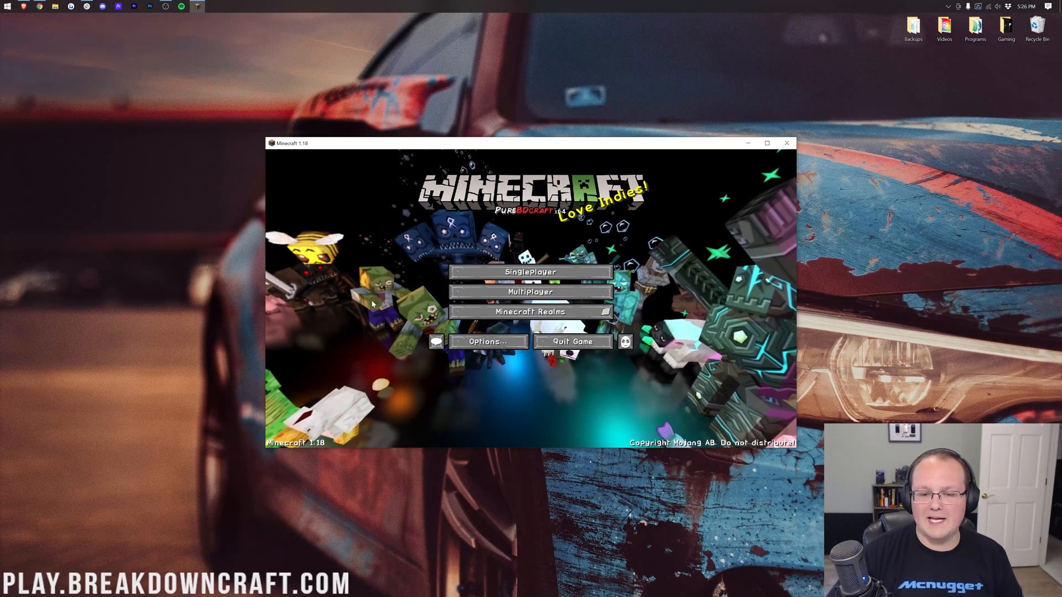
Step: Join the multiplayer server wearing Knight, quit the game and reopen Minecraft Launcher
click(530, 291)
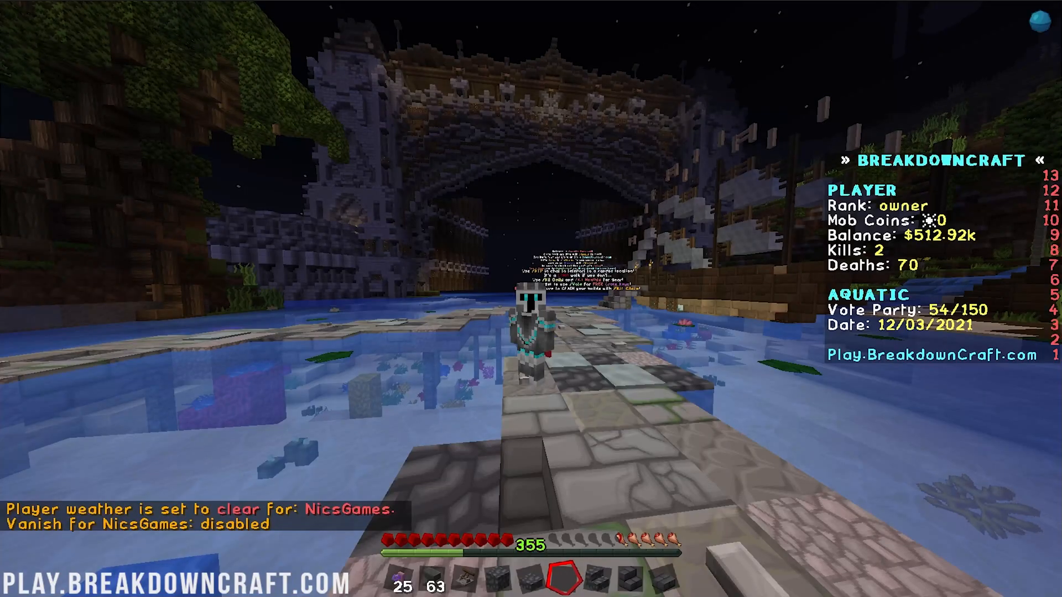
mouse_move(531, 298)
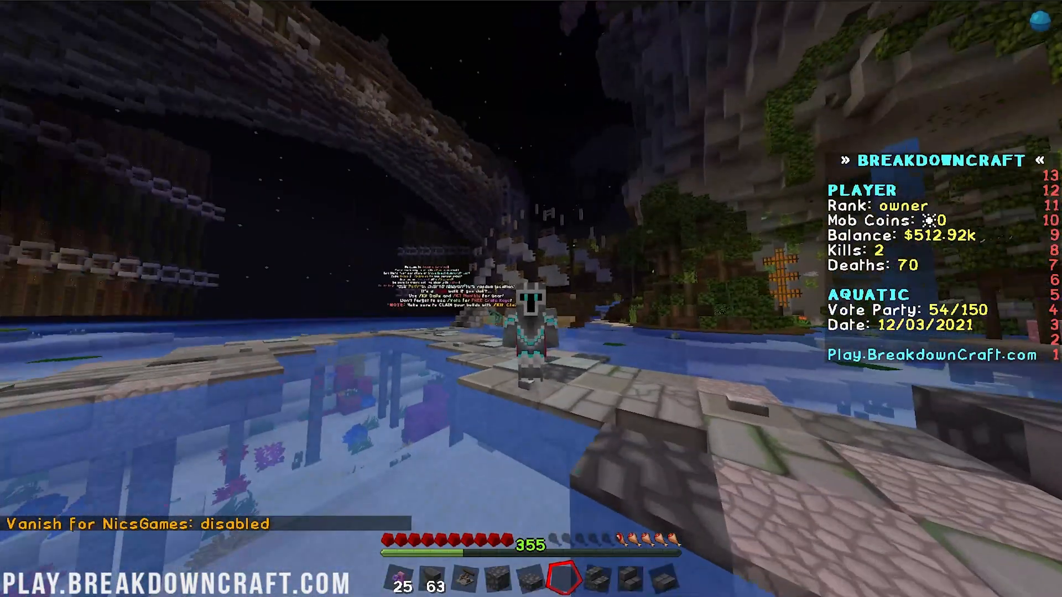
key(Escape)
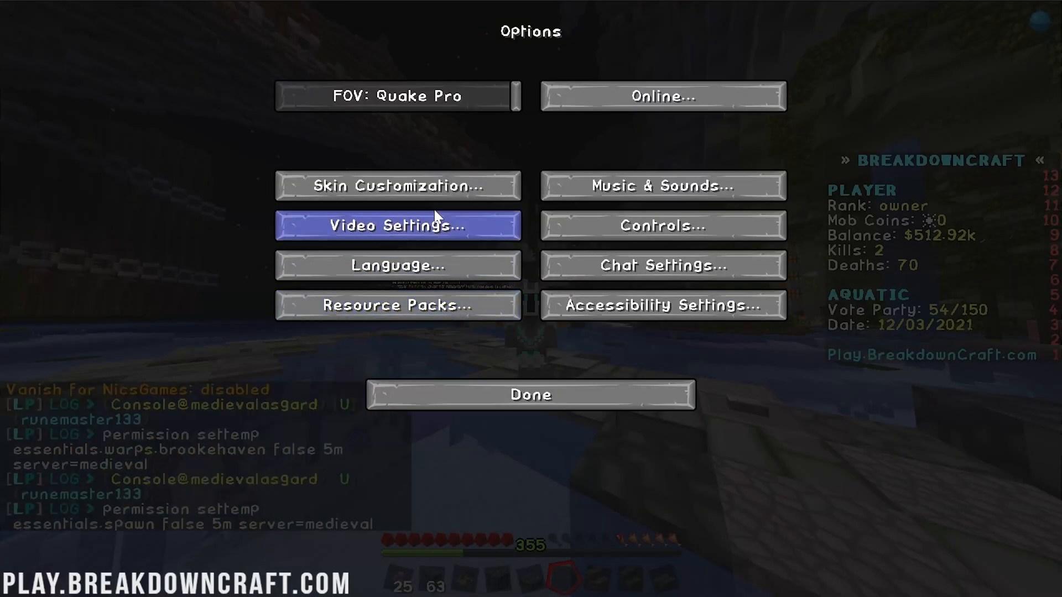
click(529, 394)
text(mine)
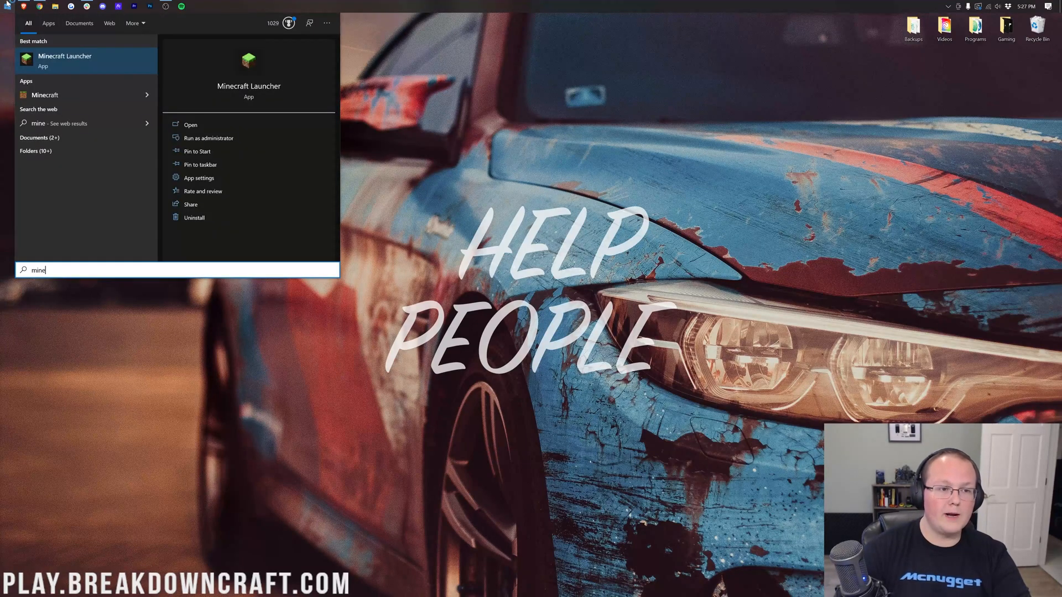
click(190, 125)
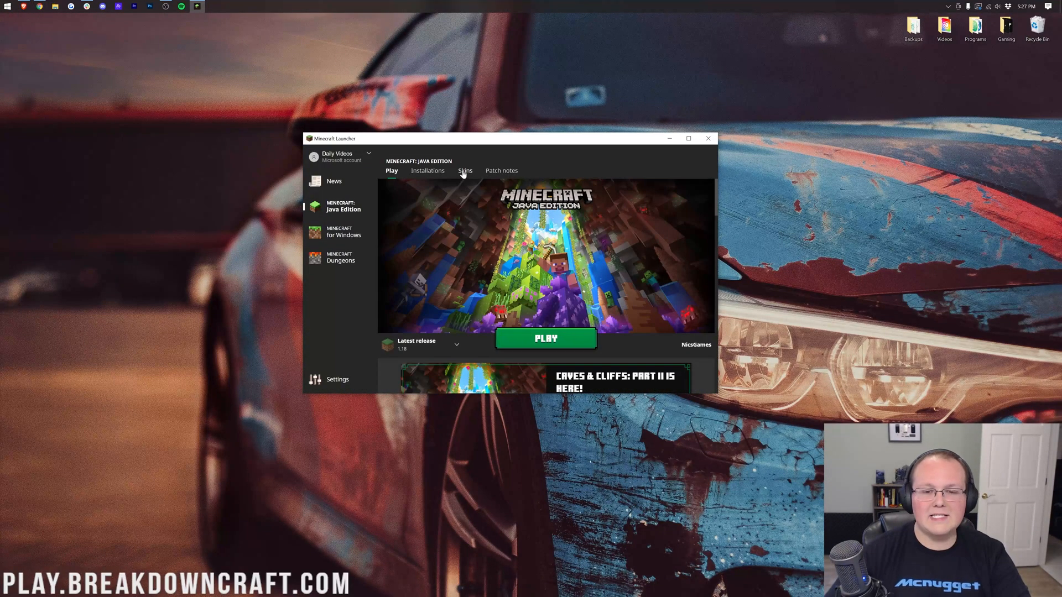
Step: Try Patrick's Skin and Knight, ending with Nic's Skin as the worn skin
click(465, 170)
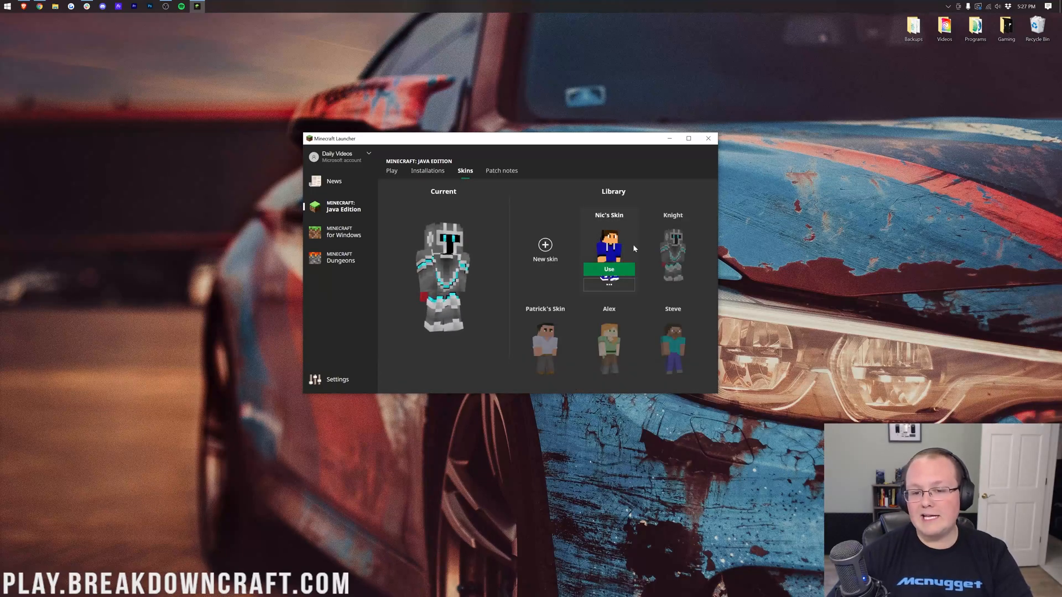
click(608, 269)
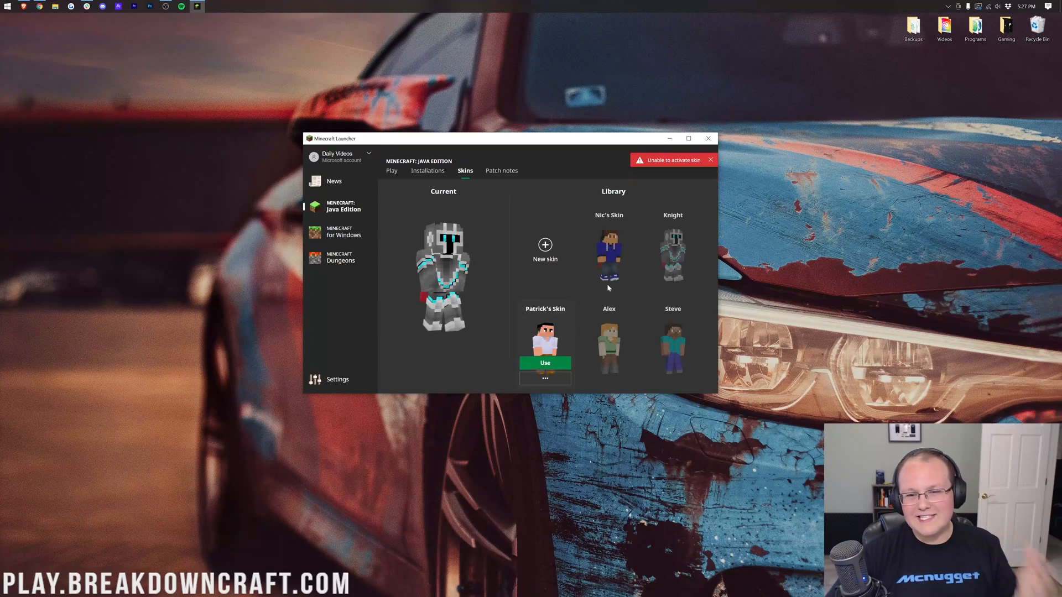
click(710, 159)
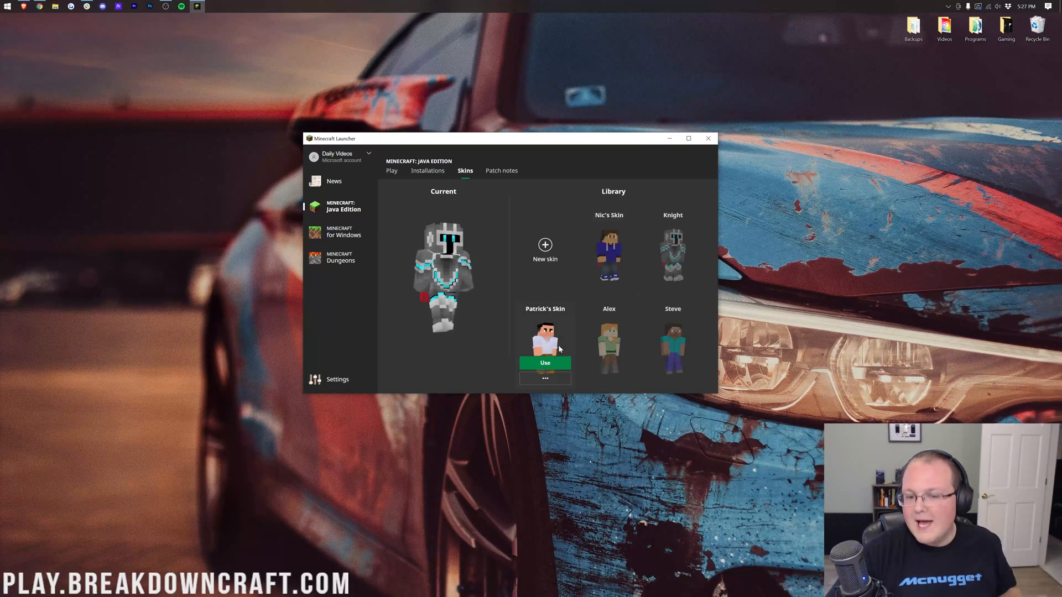
click(544, 363)
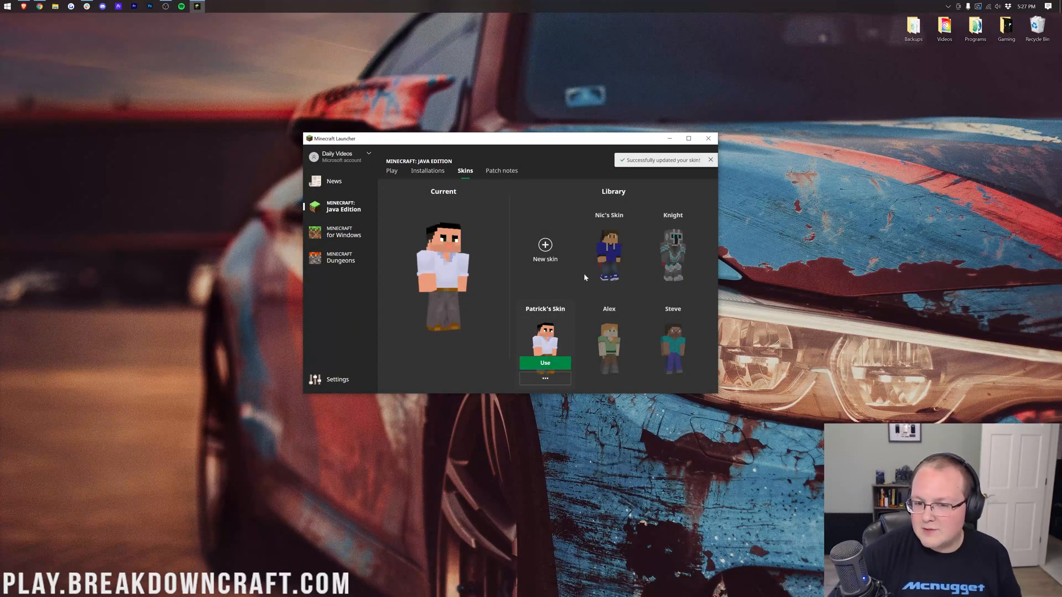
click(608, 269)
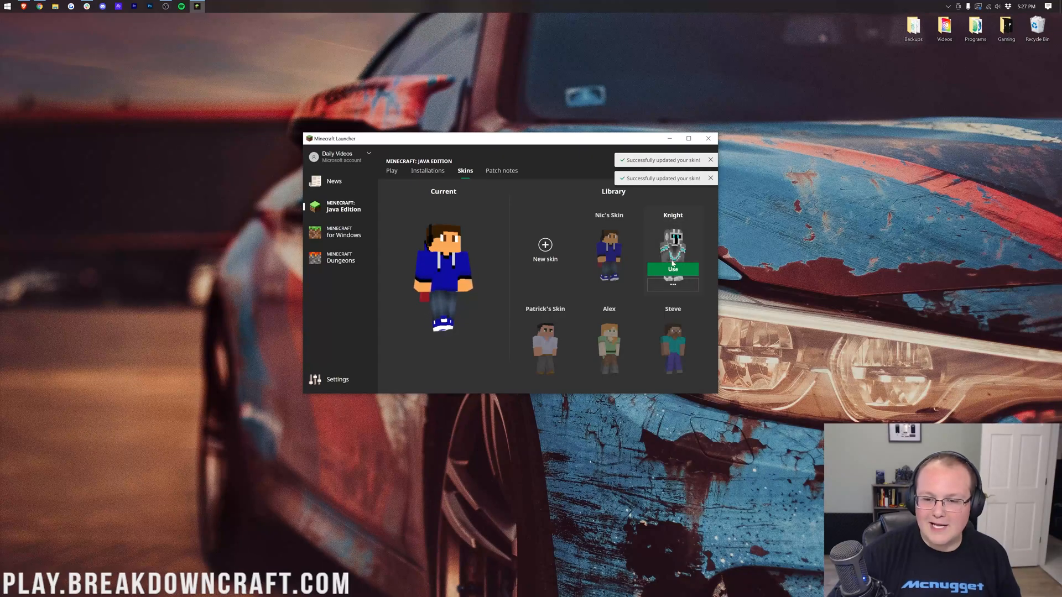
click(608, 268)
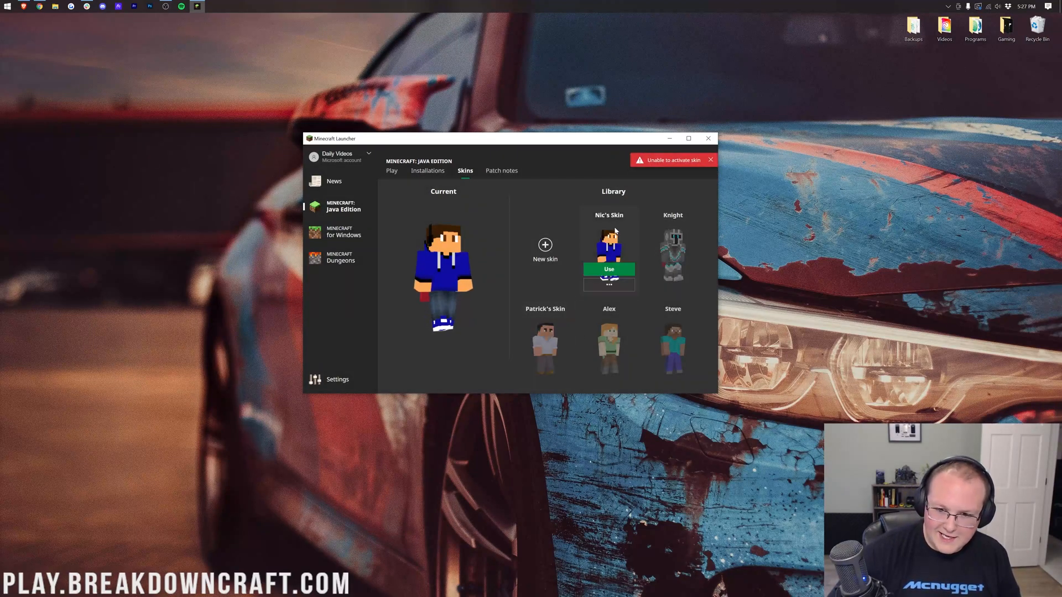
click(608, 268)
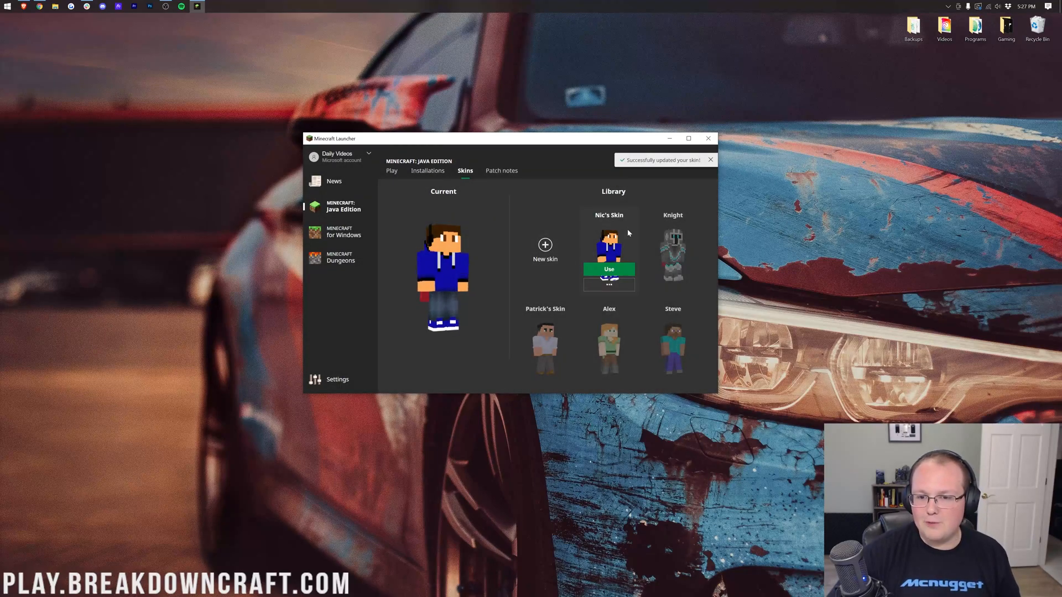
mouse_move(406, 254)
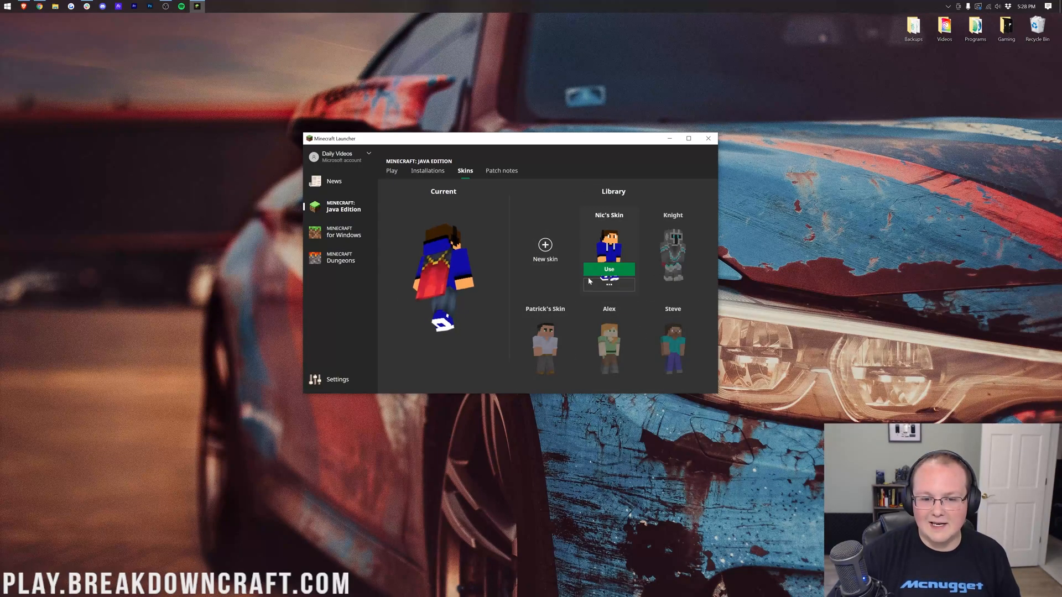
click(609, 269)
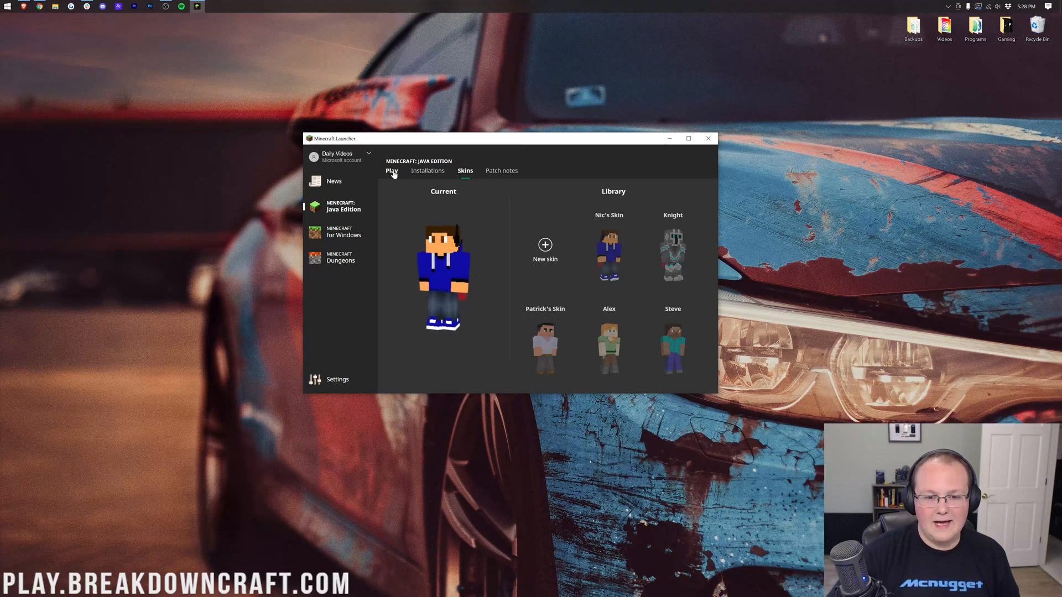
Step: Start the game again from the Play page
click(391, 170)
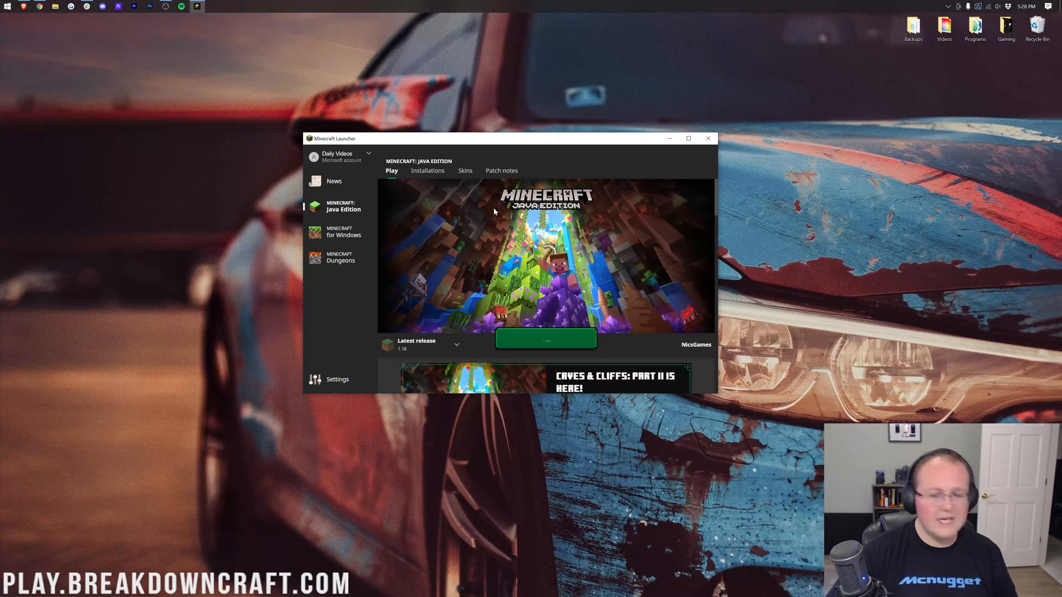
click(708, 138)
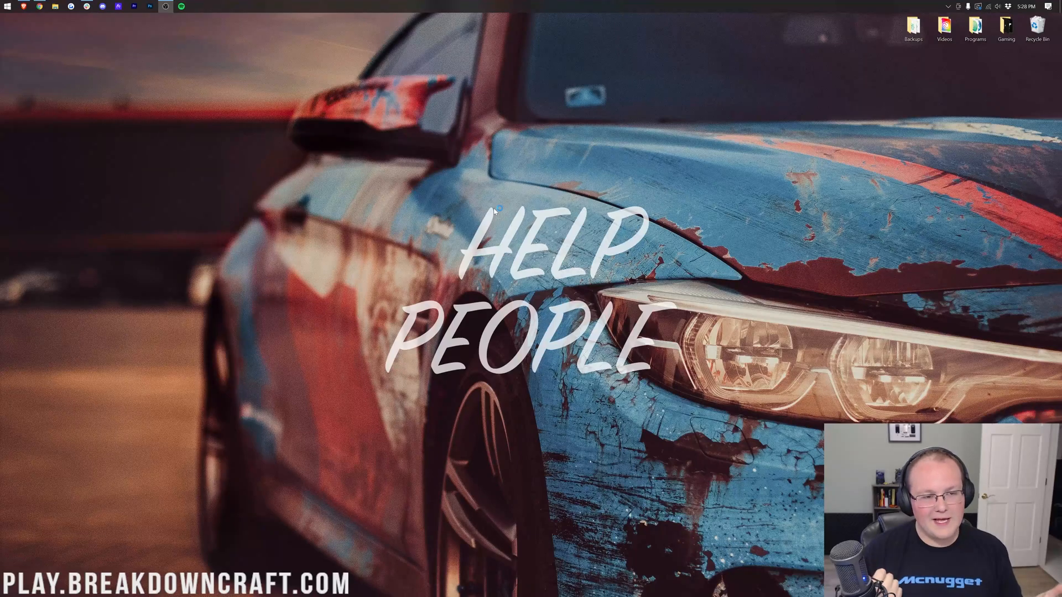
Step: Rejoin the multiplayer server and view the character wearing Nic's blue hoodie skin in third person
click(197, 7)
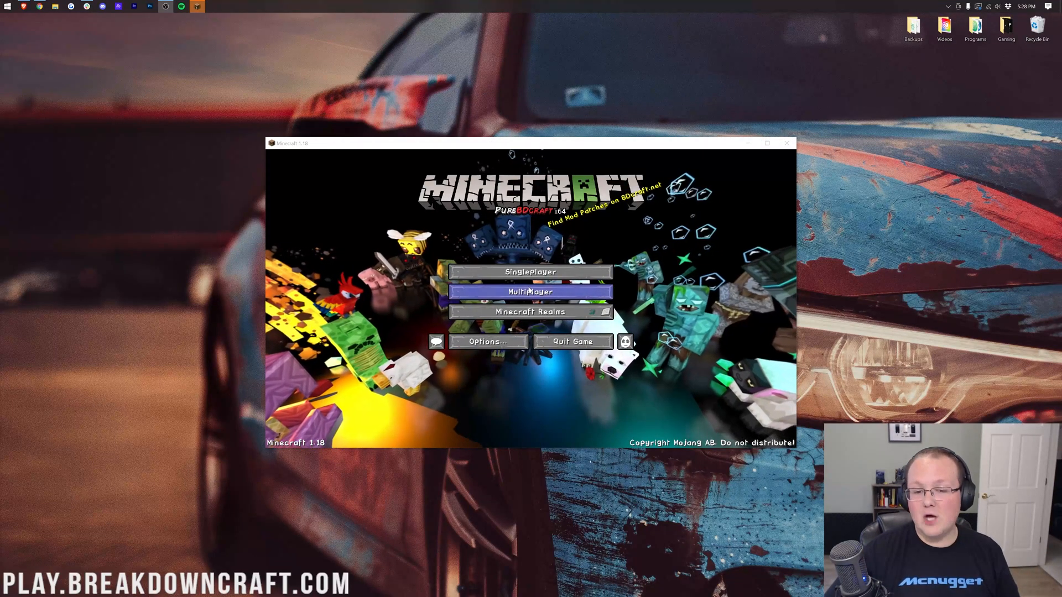
click(530, 291)
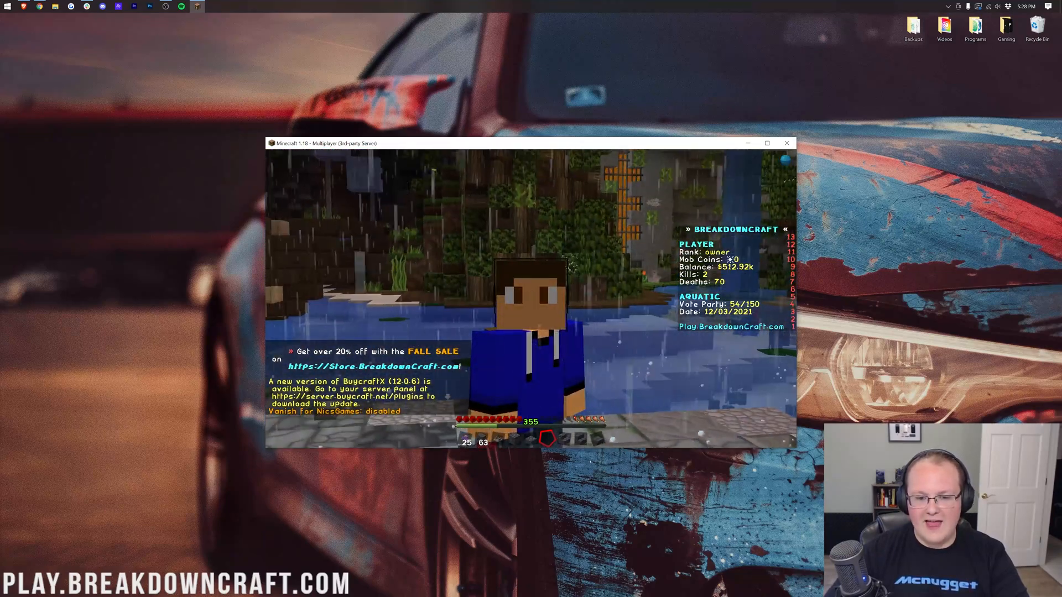
key(Escape)
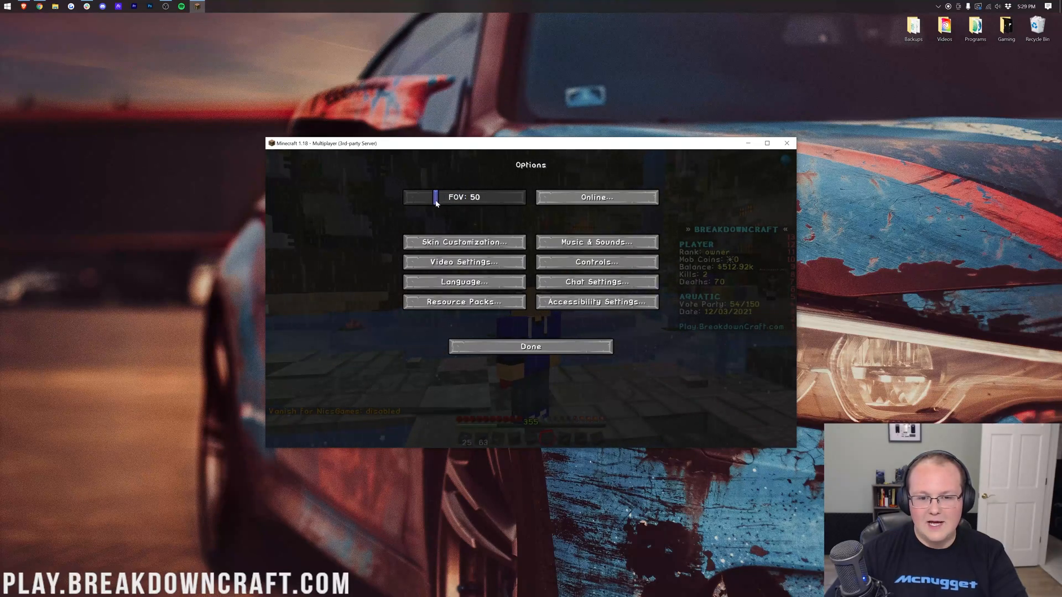
click(530, 346)
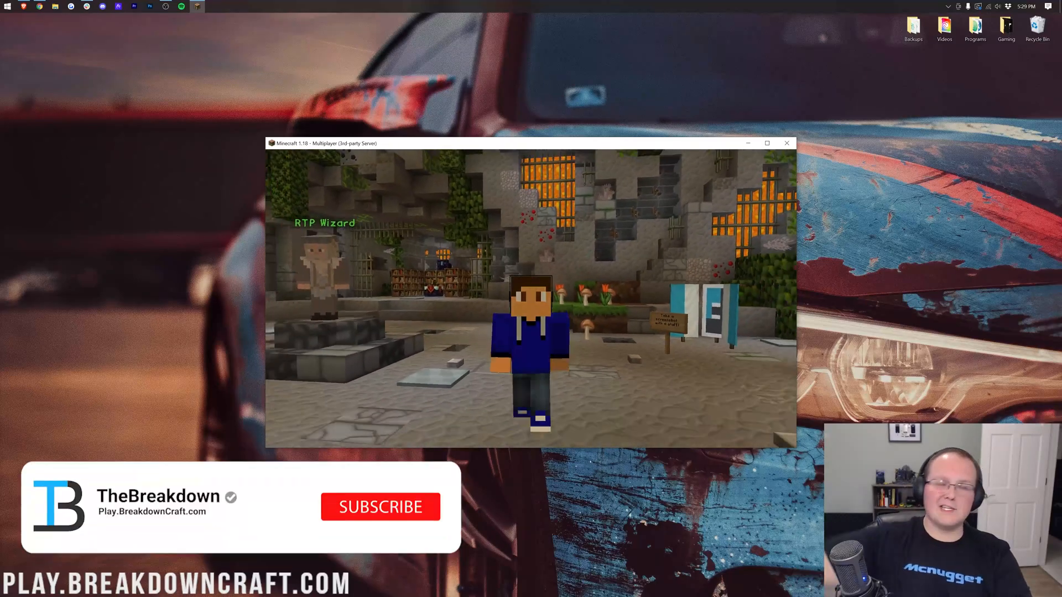
click(379, 506)
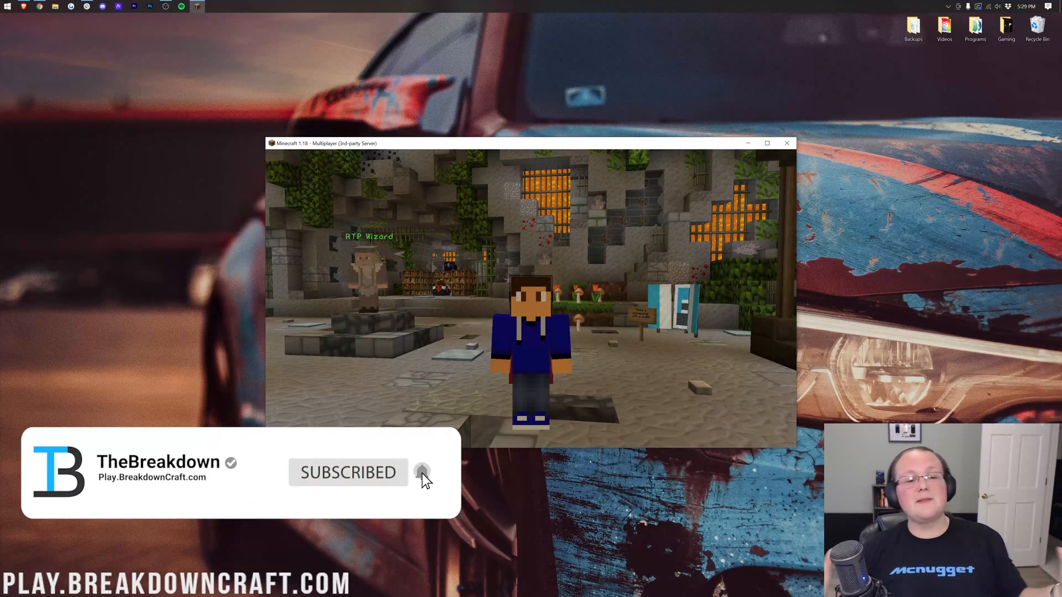
click(421, 472)
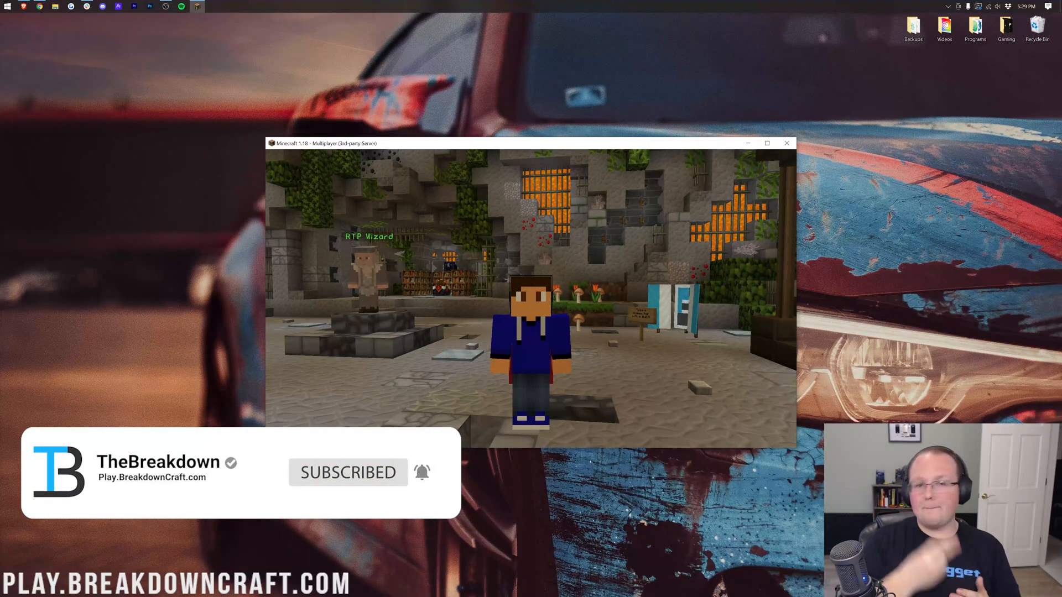